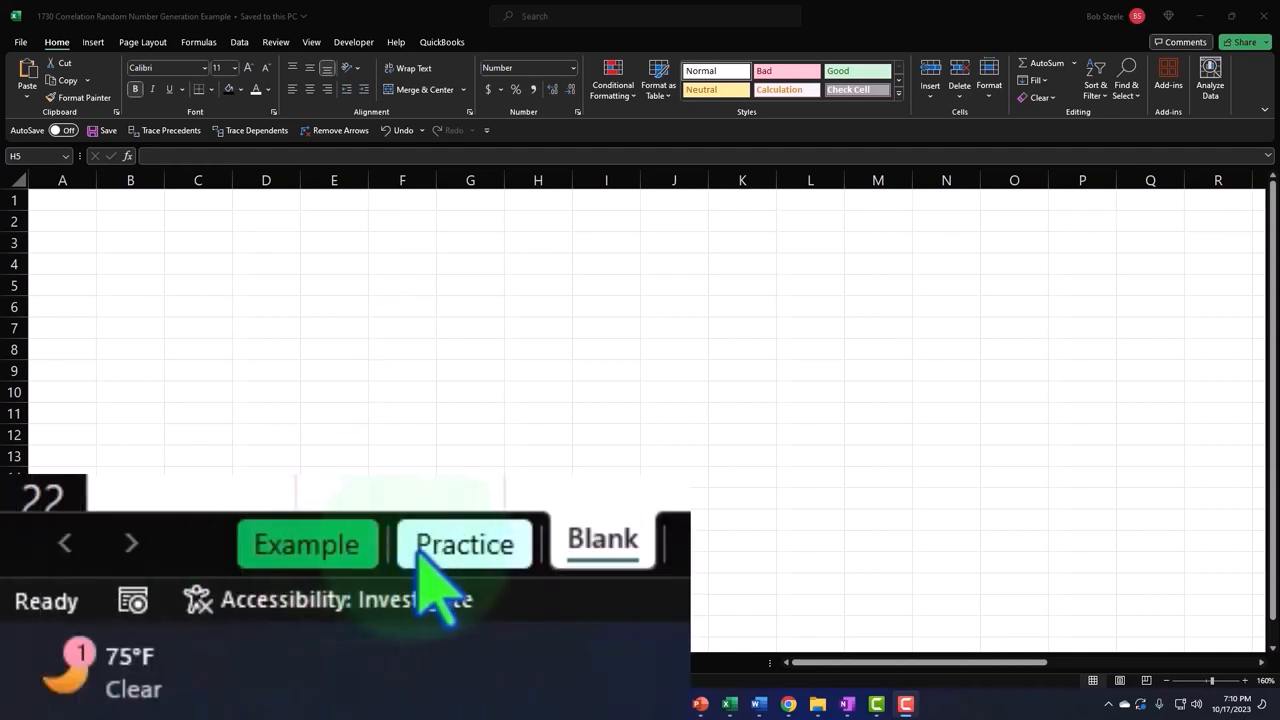
mouse_move(376, 624)
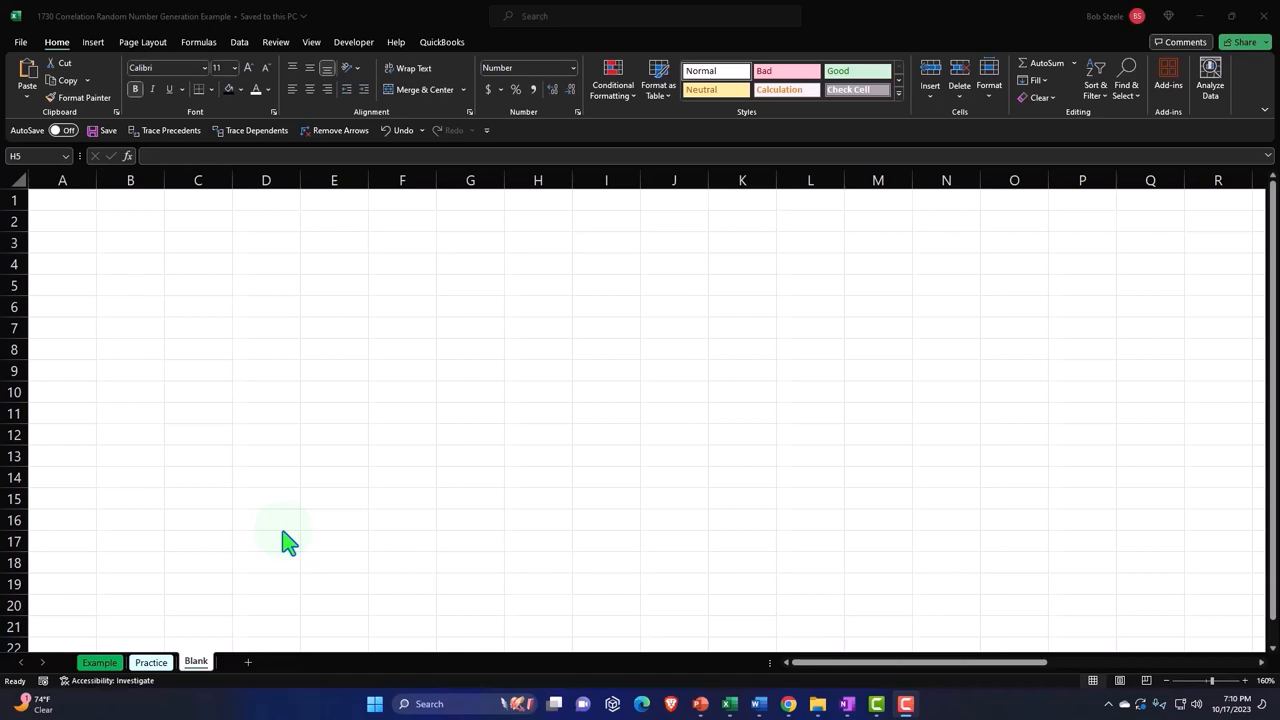
Step: Switch to the Example sheet, select the Rand 1 vs Rand 2 scatter chart and scan right across its tables and charts
click(100, 662)
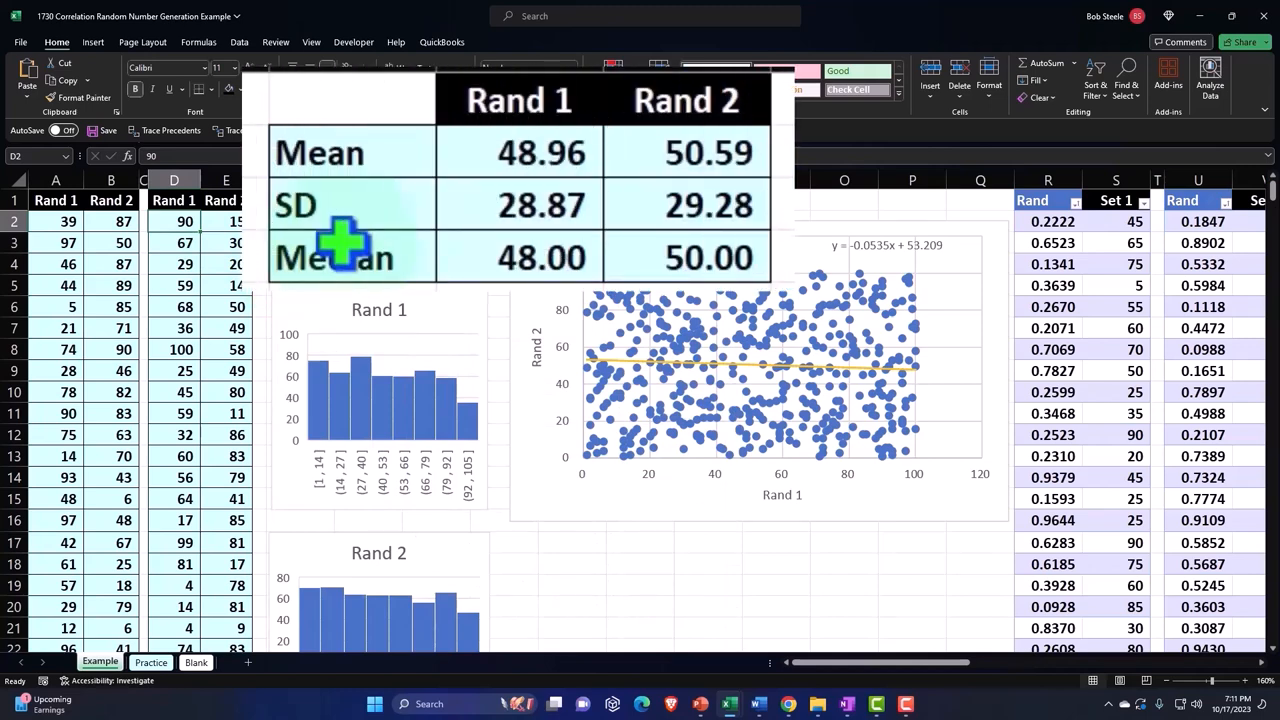
click(750, 370)
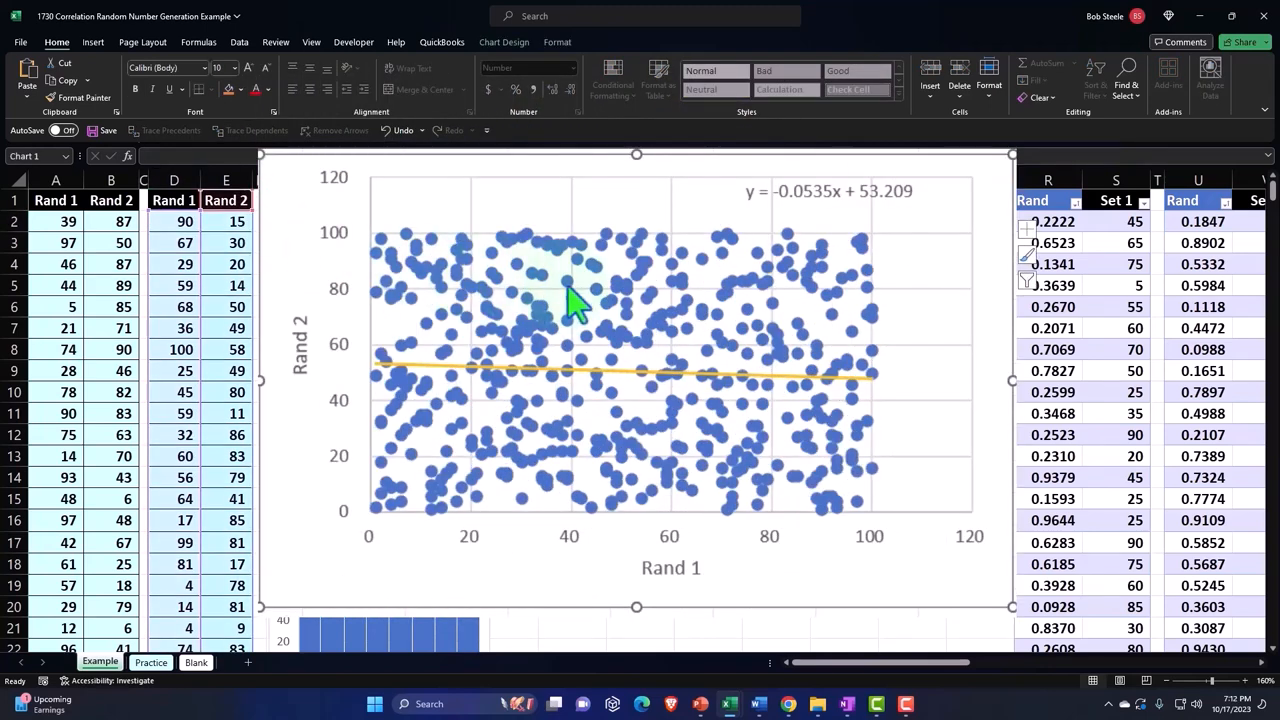
mouse_move(572, 300)
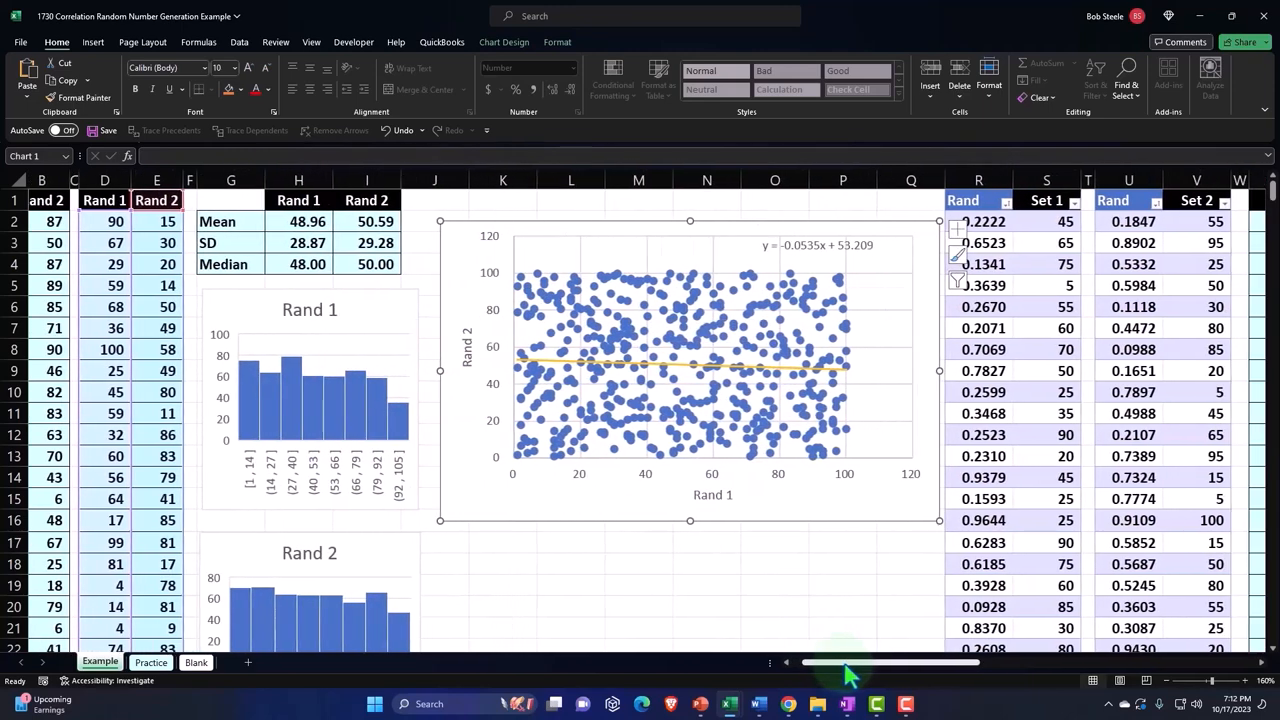
scroll(right, 3)
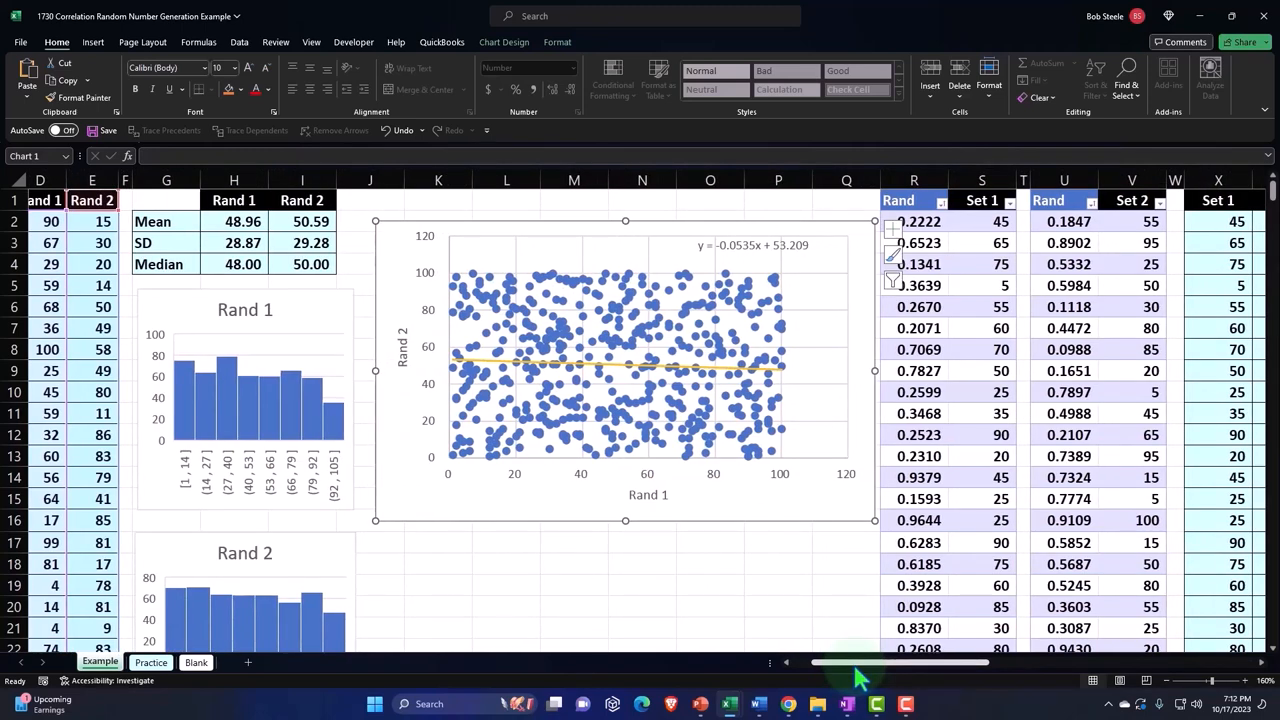
scroll(right, 3)
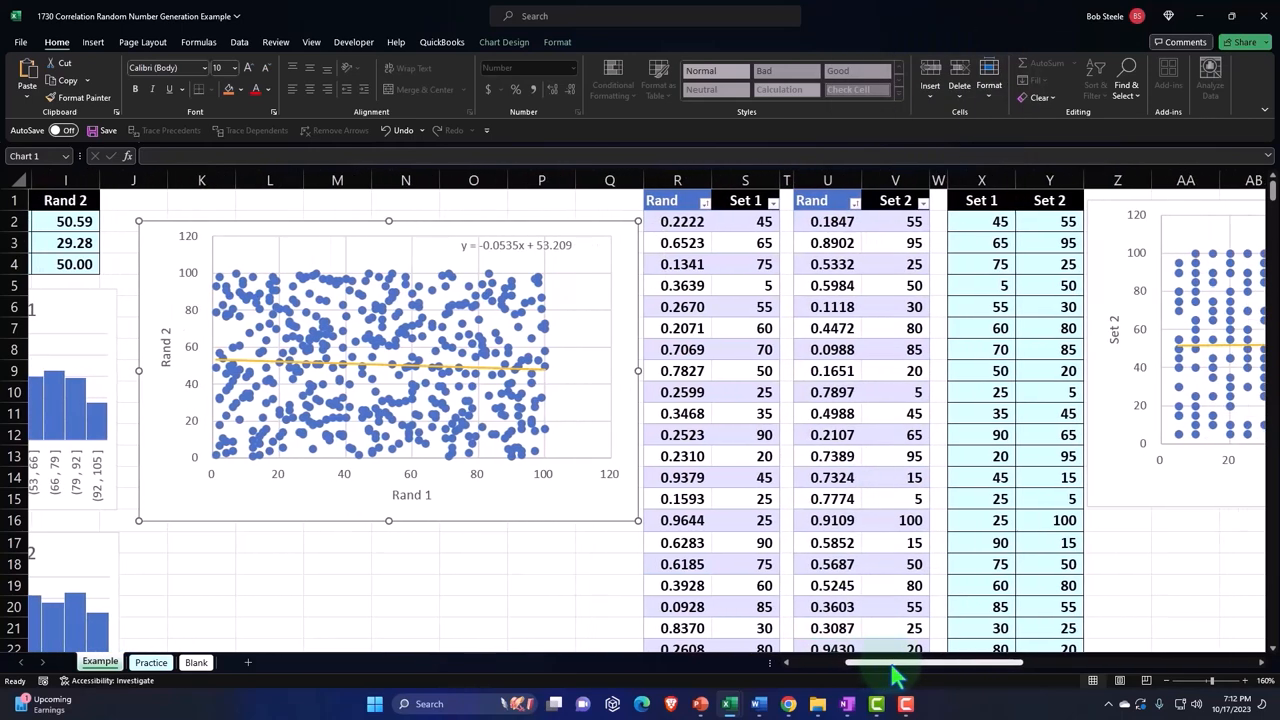
scroll(right, 3)
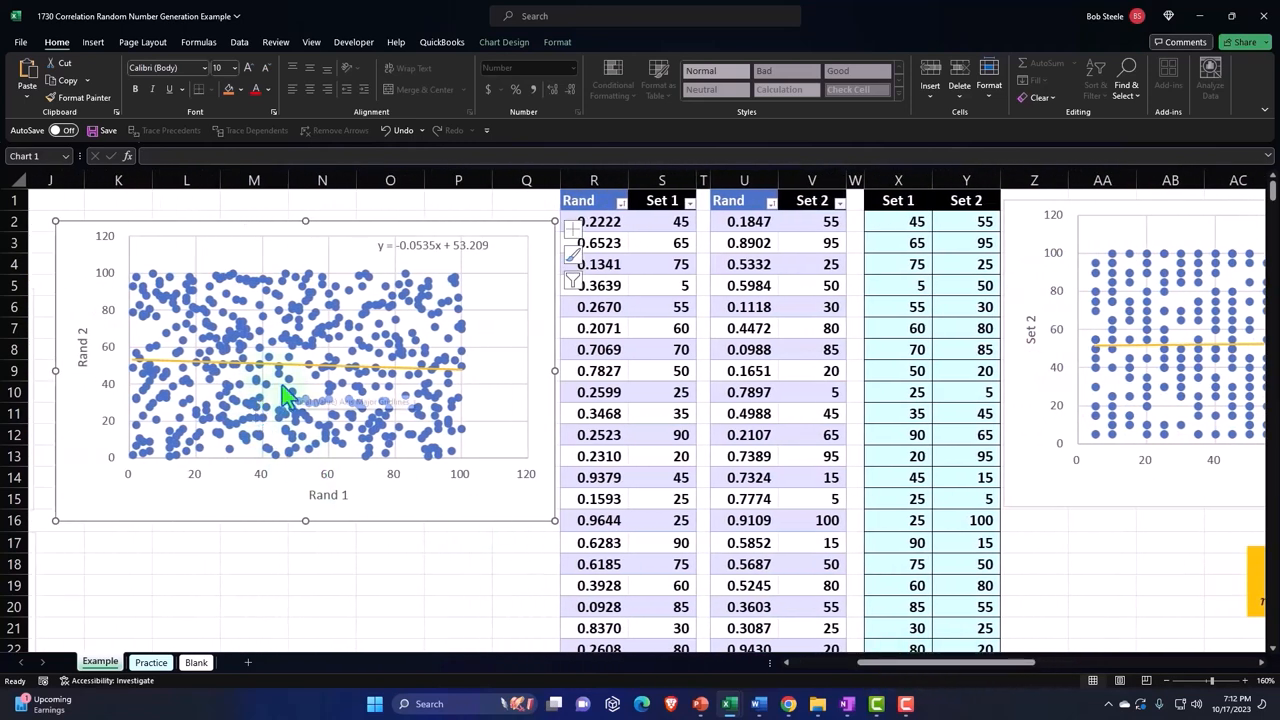
mouse_move(284, 370)
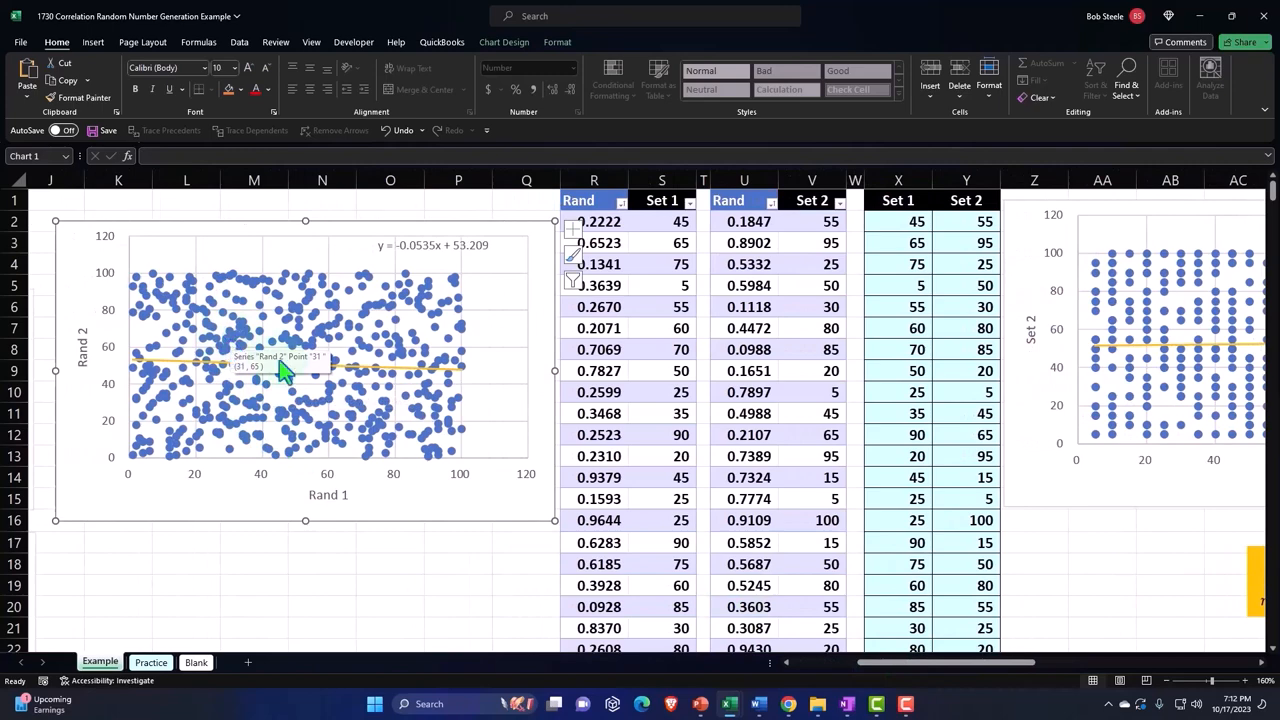
scroll(right, 3)
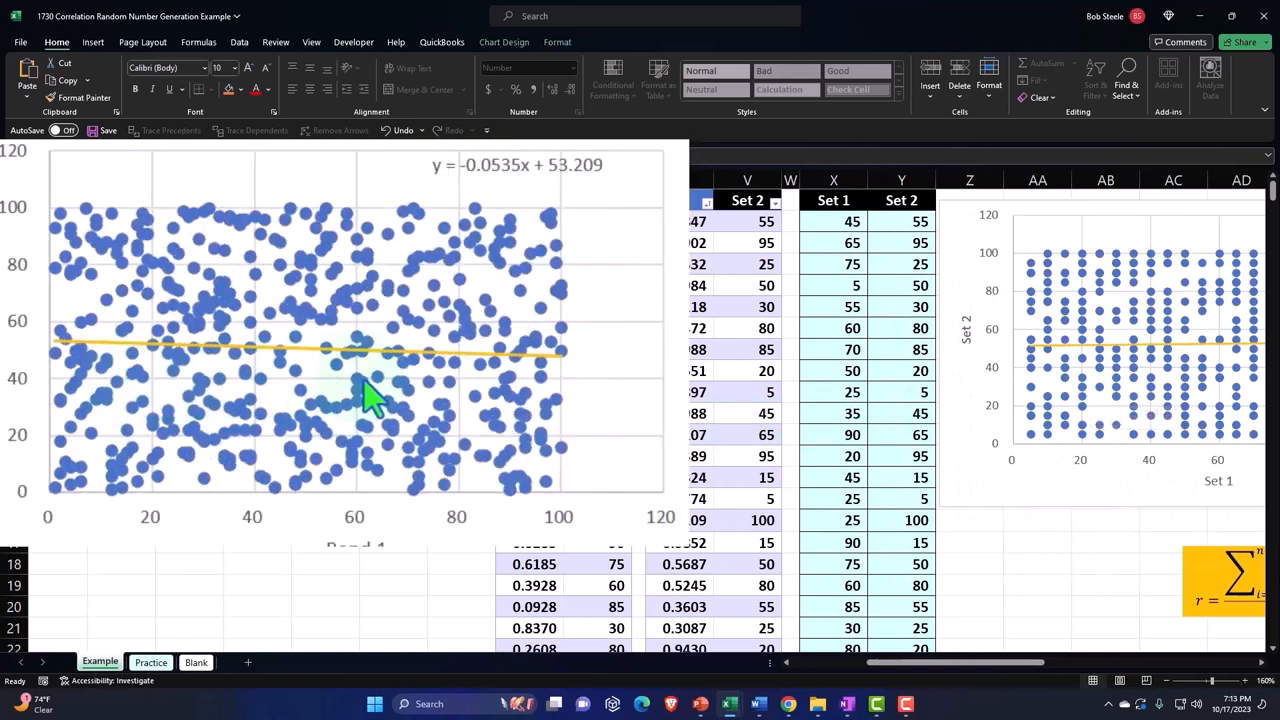
mouse_move(386, 396)
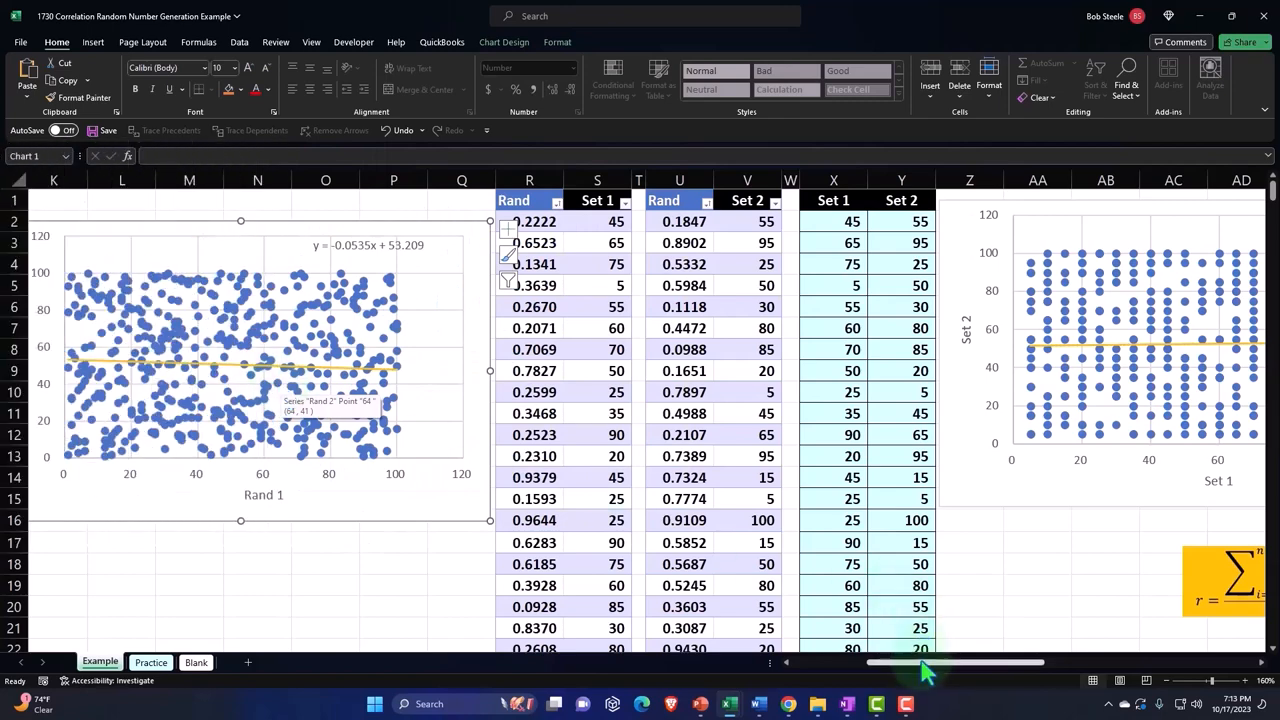
Step: Scroll right to view the Correlation R table on the Example sheet
scroll(right, 3)
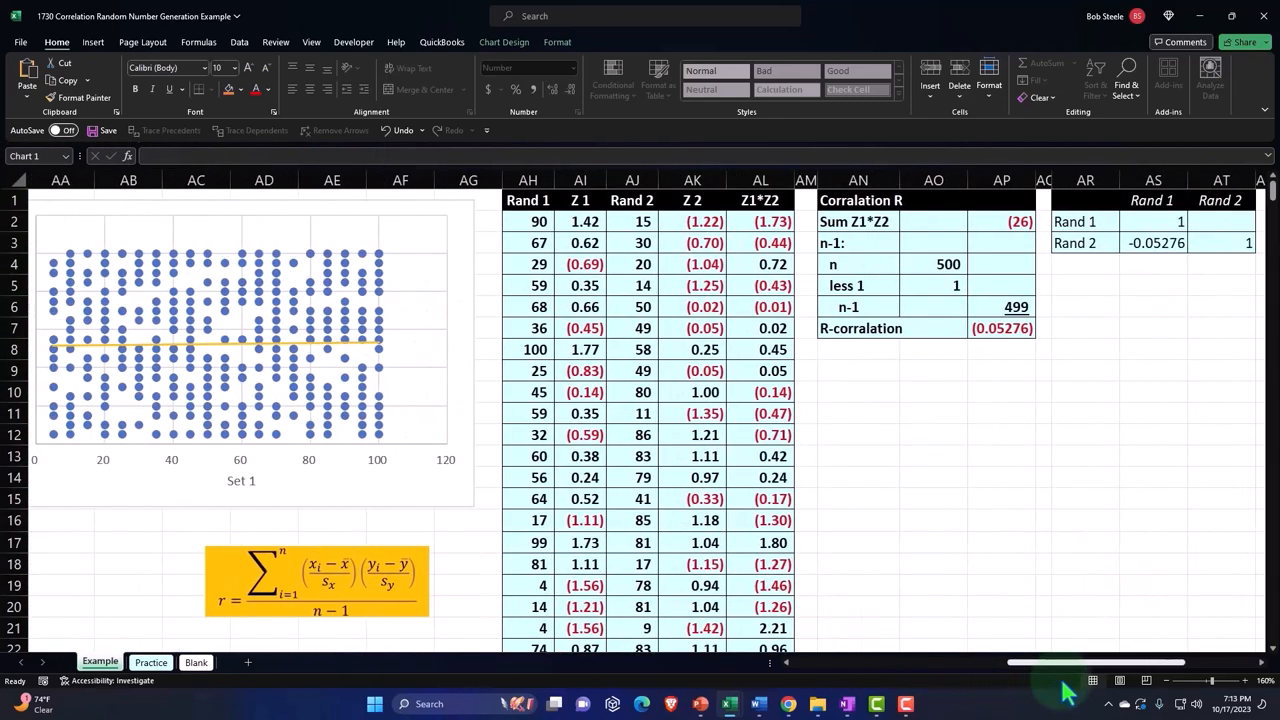
scroll(right, 3)
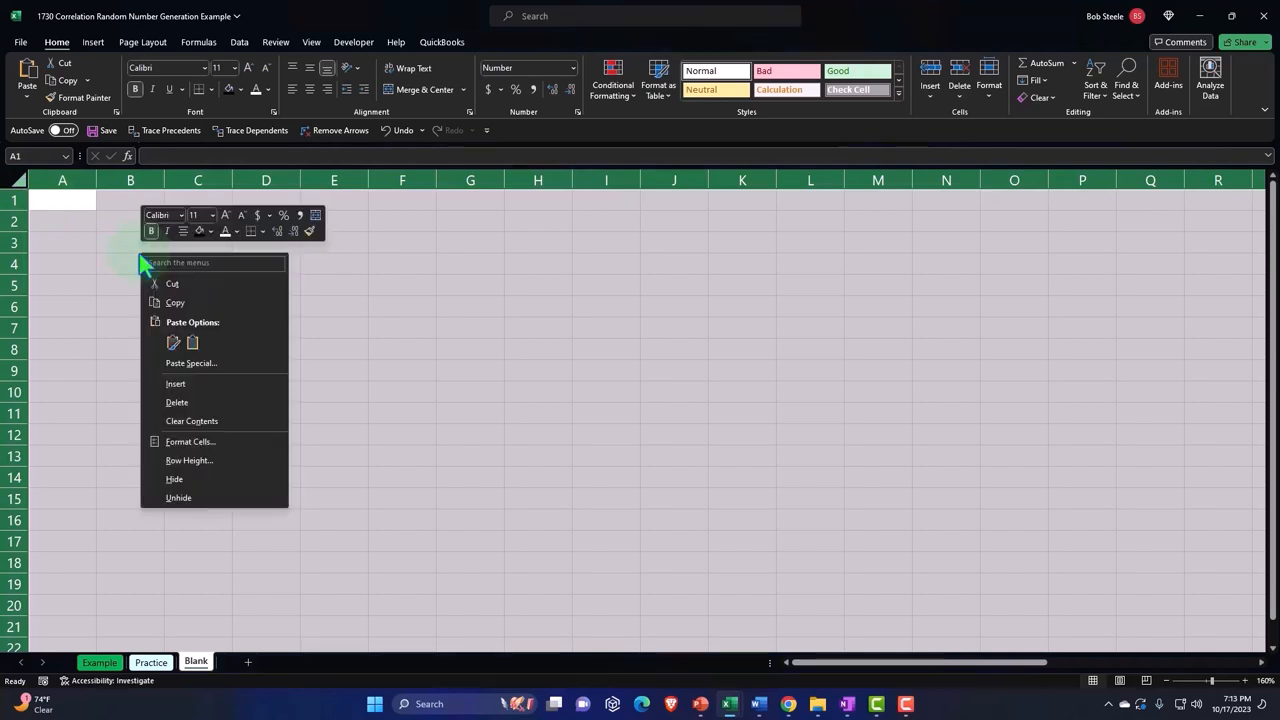
mouse_move(184, 456)
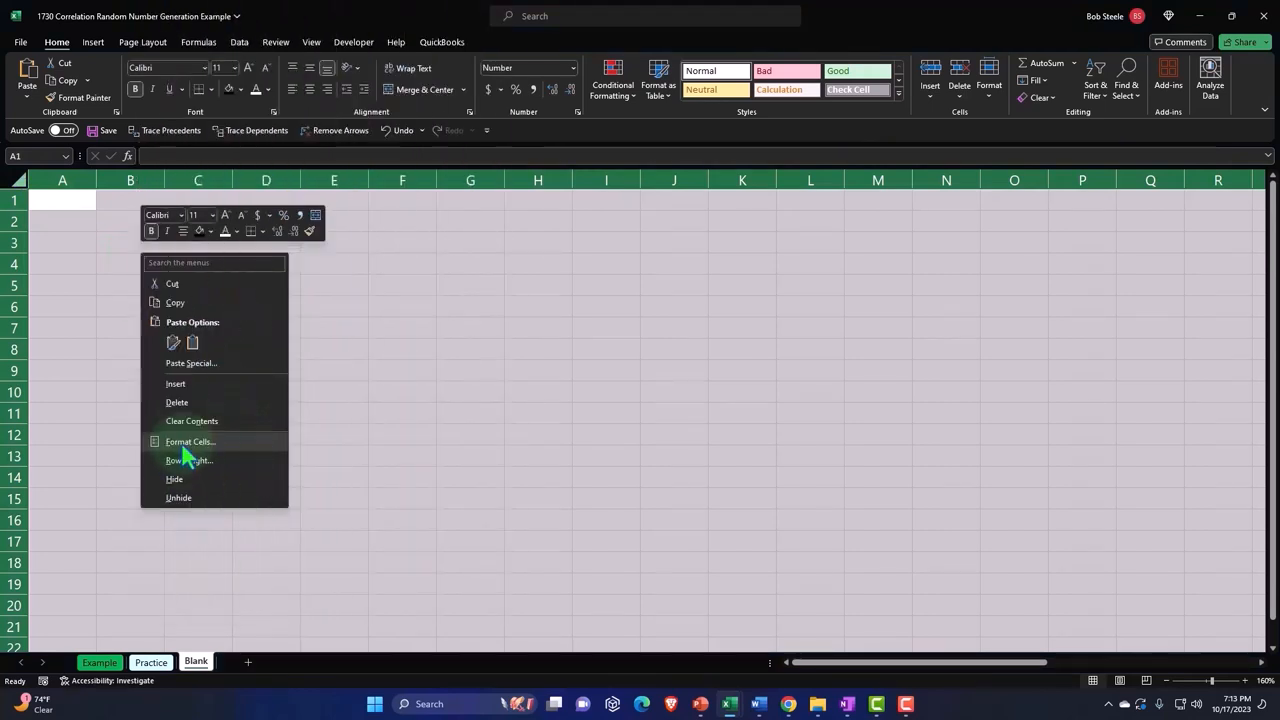
Step: Apply Currency format with no symbol, 0 decimal places and red (1,234) negatives to all cells
click(188, 442)
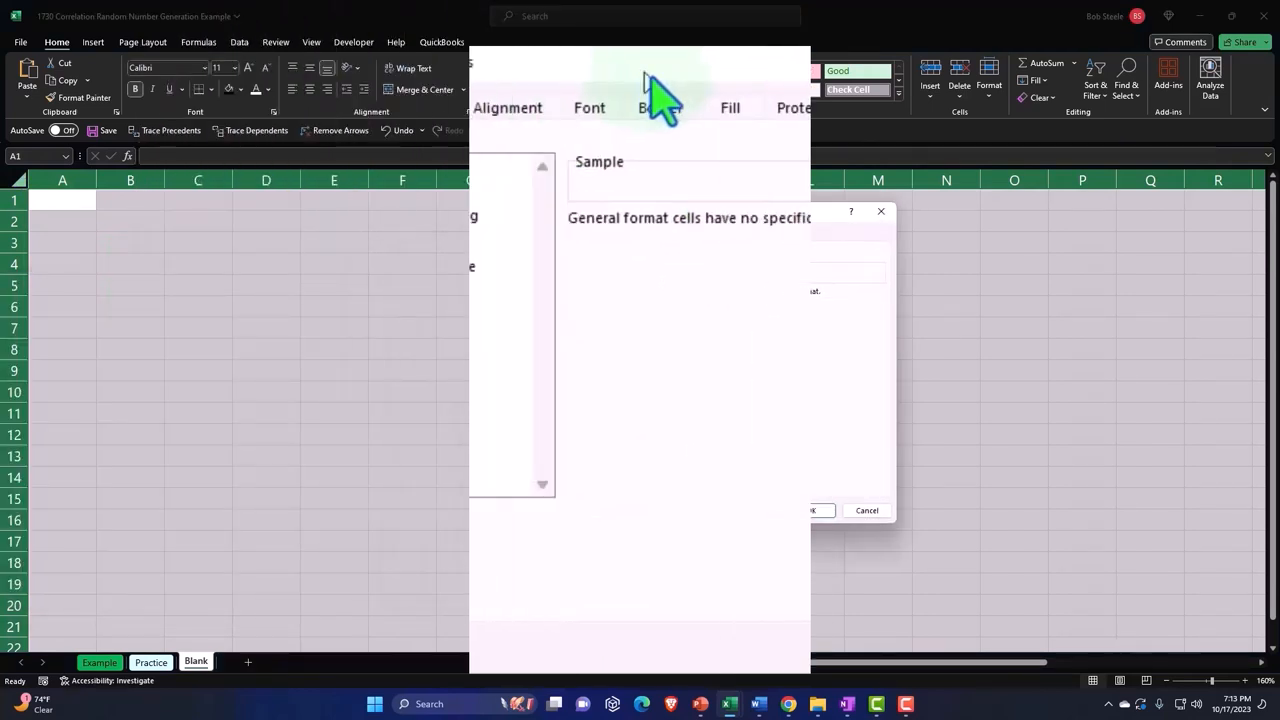
click(432, 198)
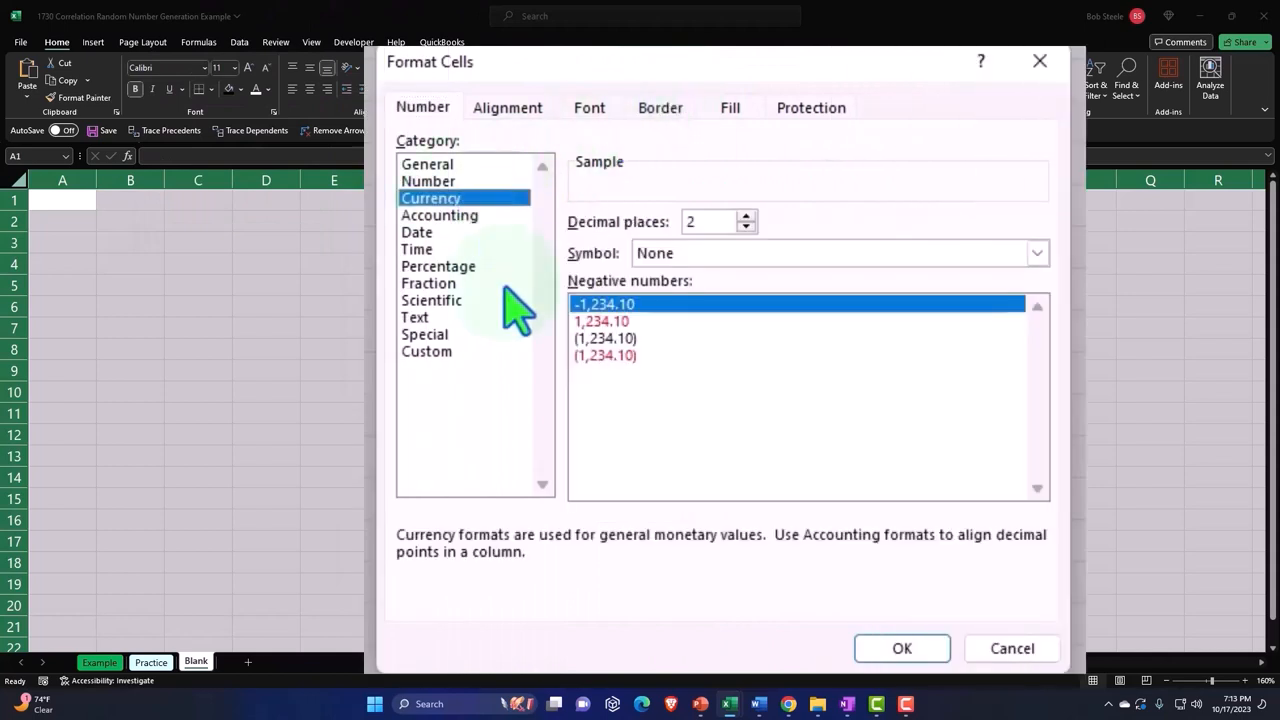
click(604, 356)
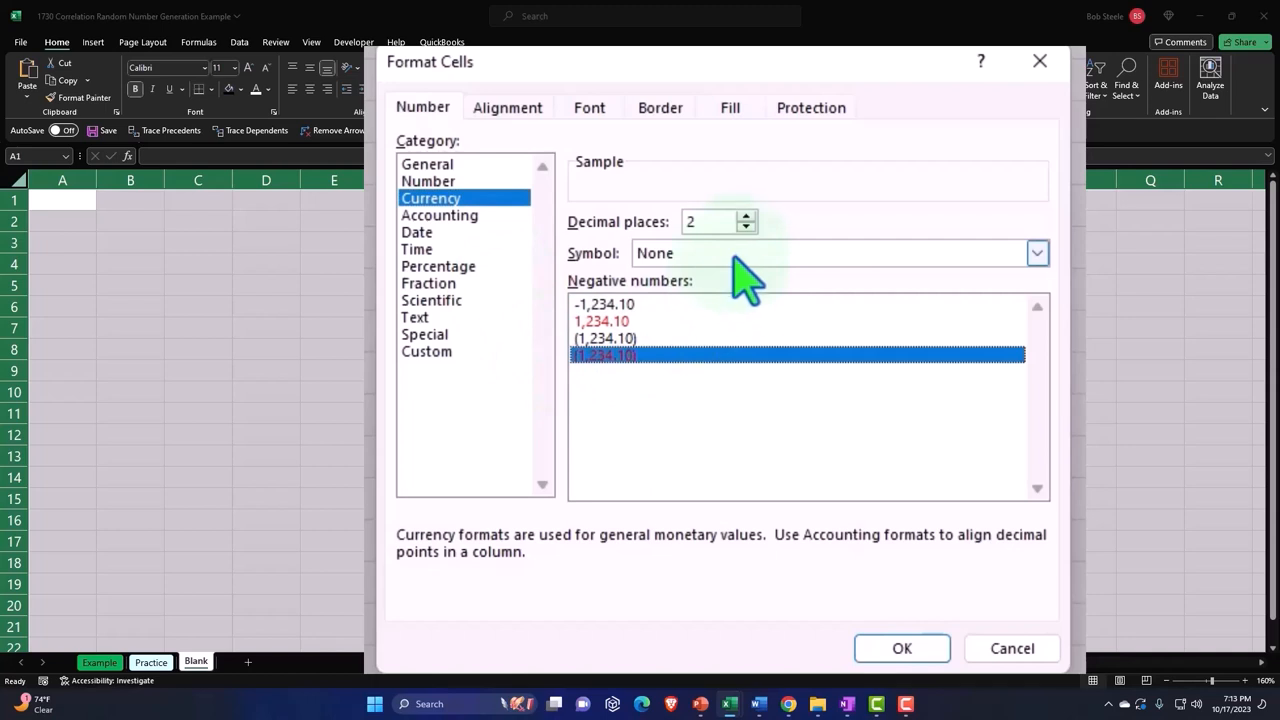
click(744, 228)
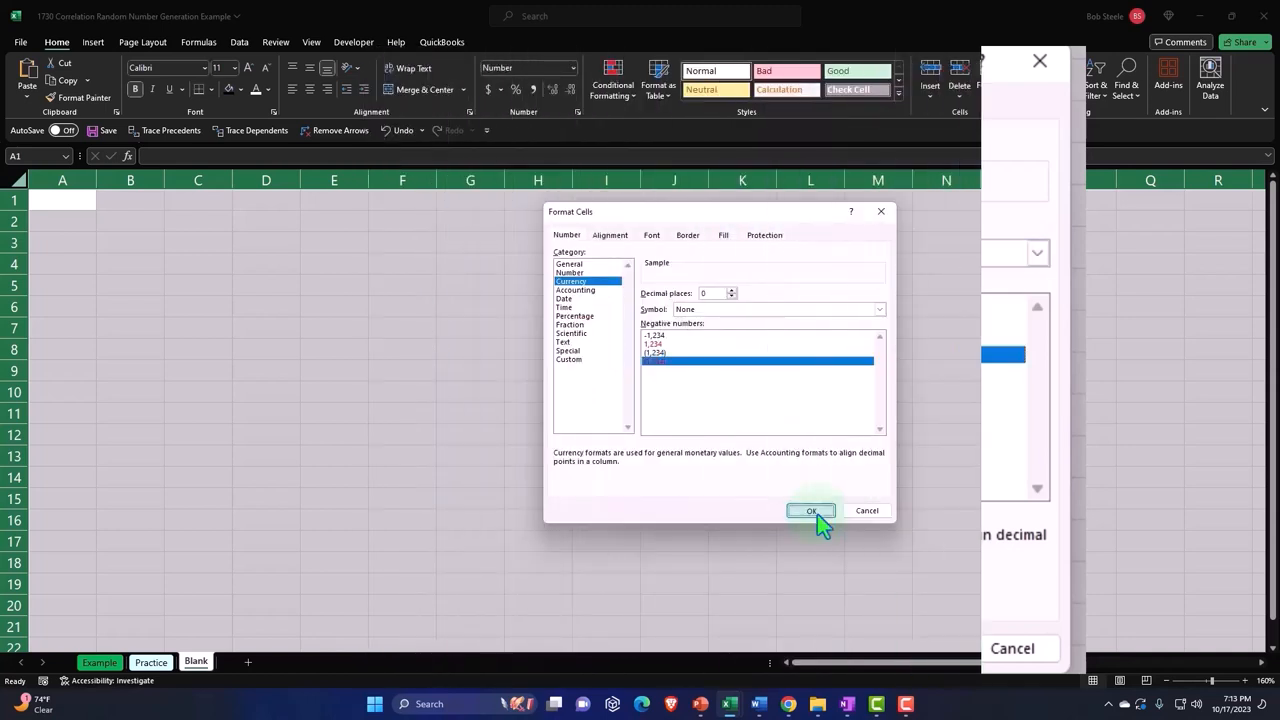
click(812, 510)
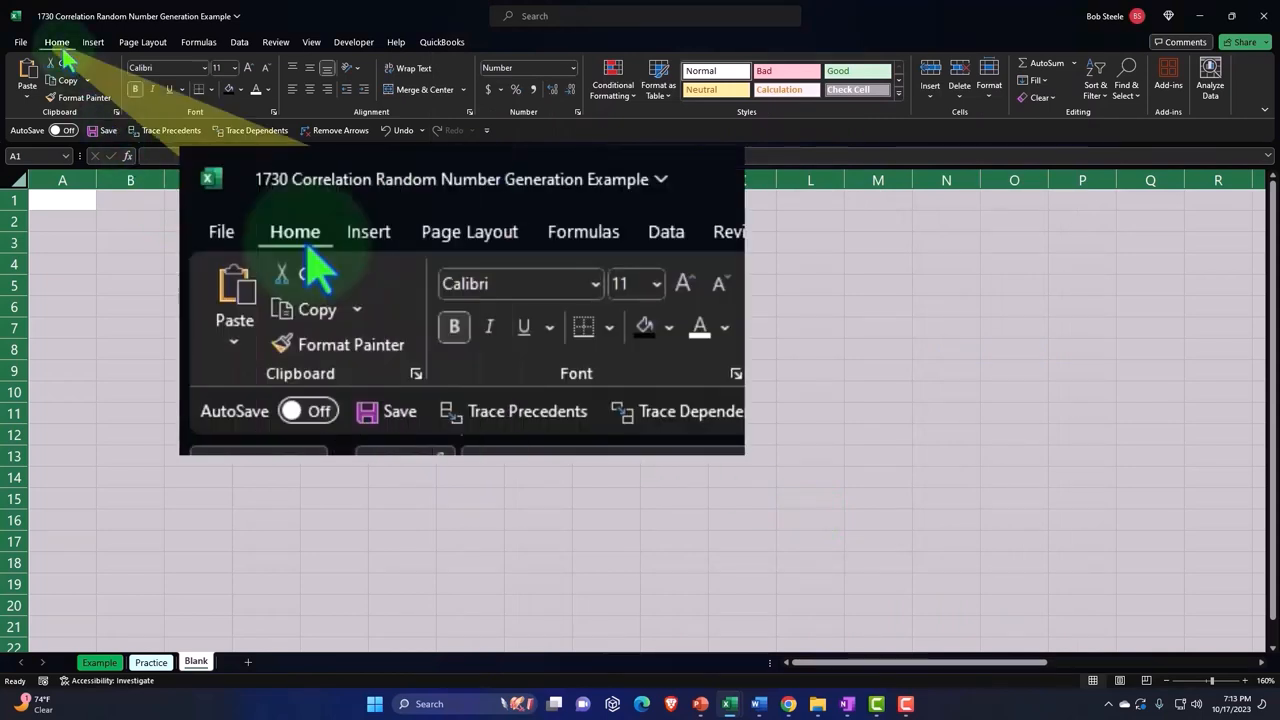
mouse_move(618, 412)
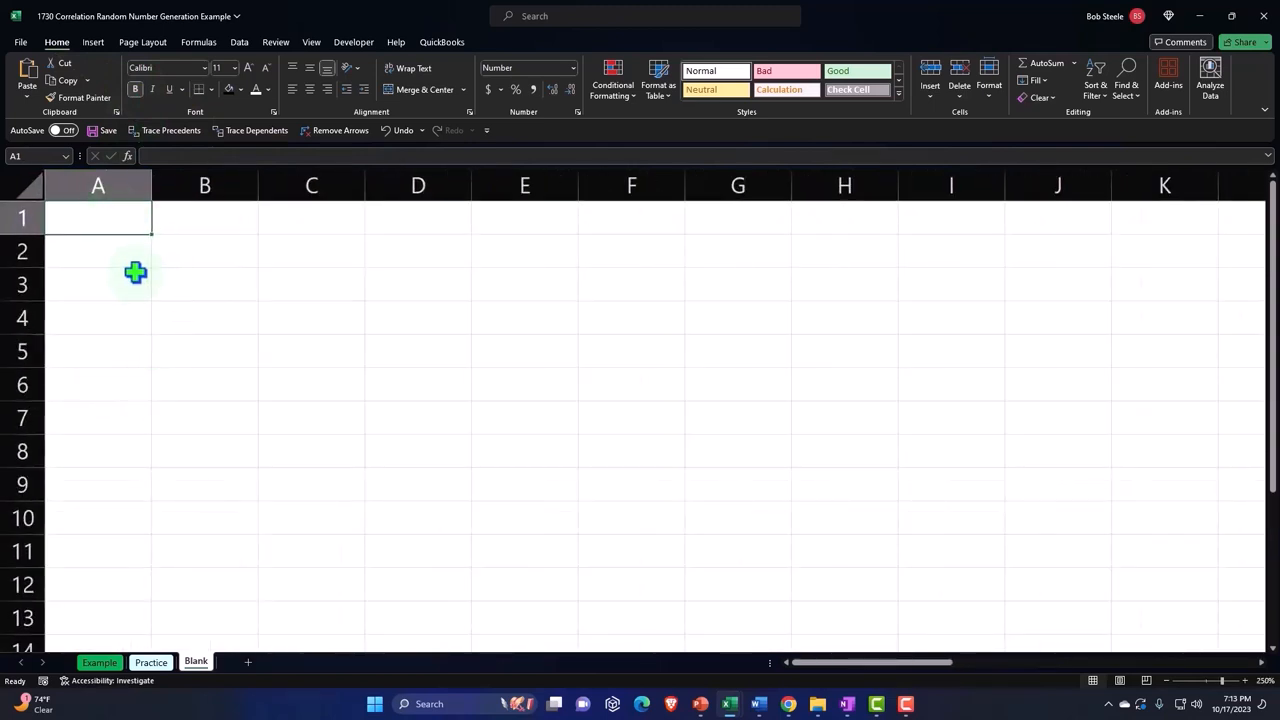
Step: Enter the headers Rand 1 in A1 and Rand 2 in B1
text(Rand 1)
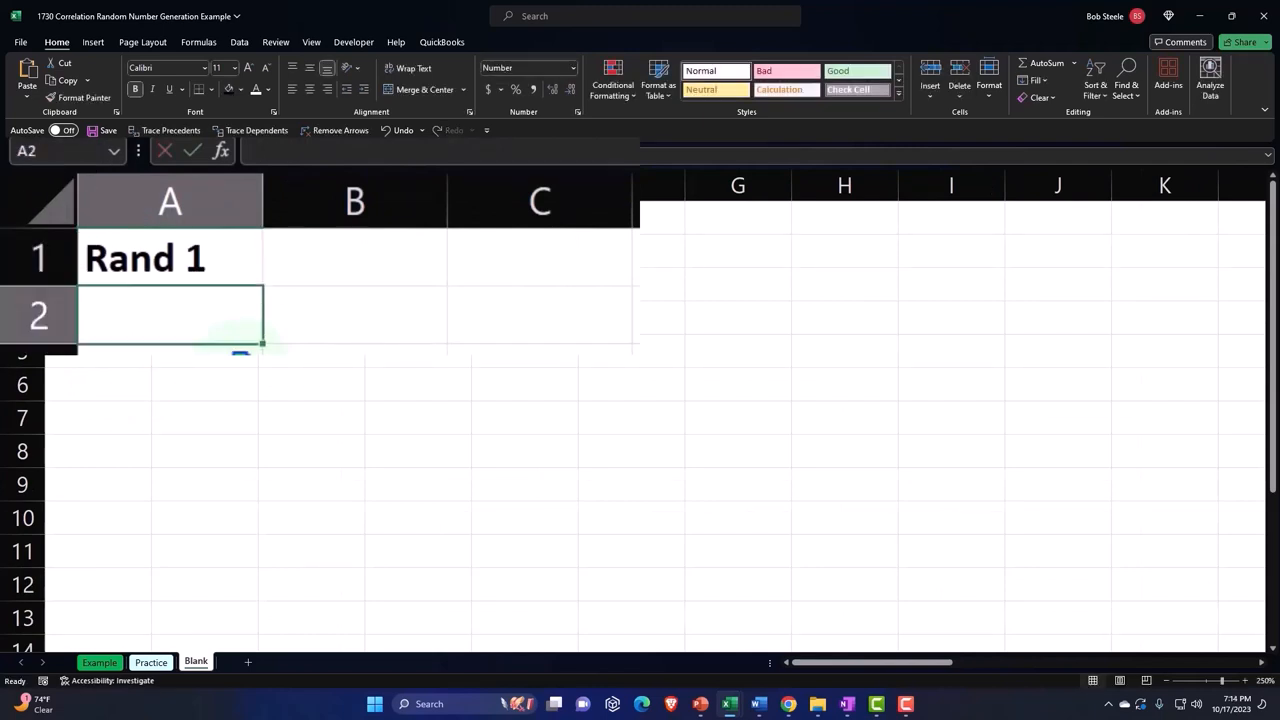
click(354, 258)
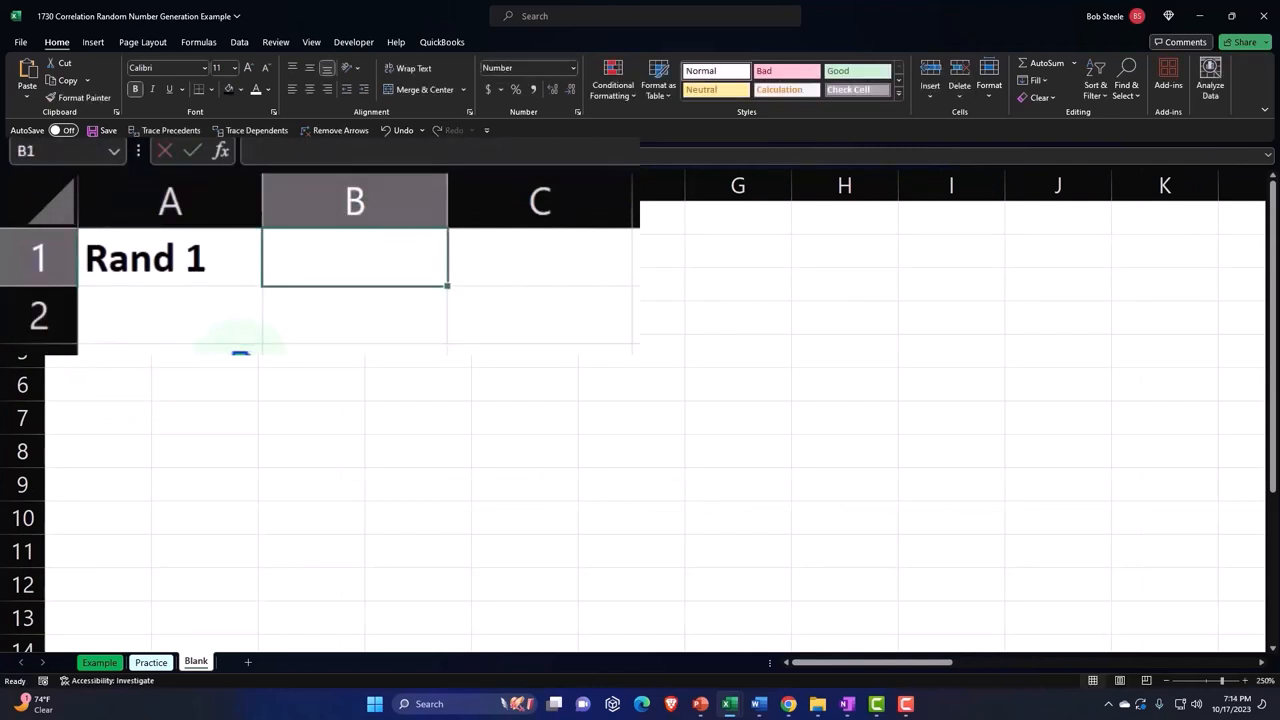
text(Rand 2)
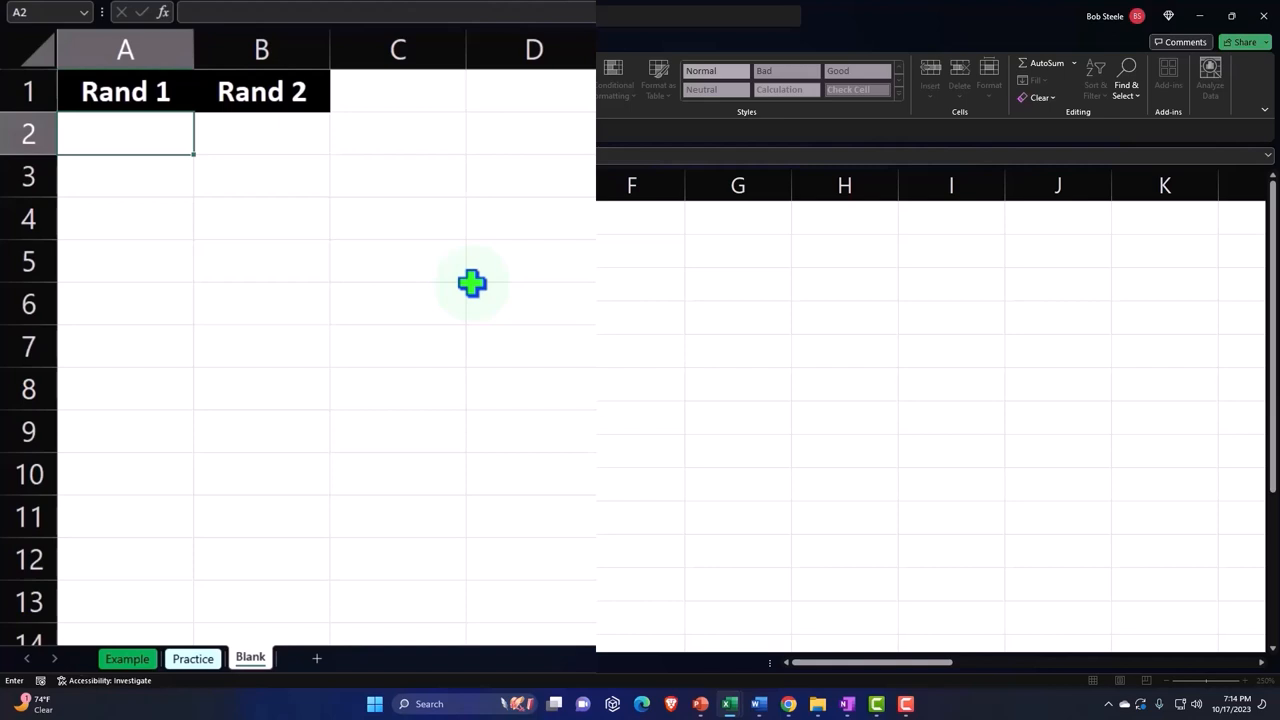
Step: Enter =RANDBETWEEN(1,100) in A2 to produce a random whole number
text(=rand)
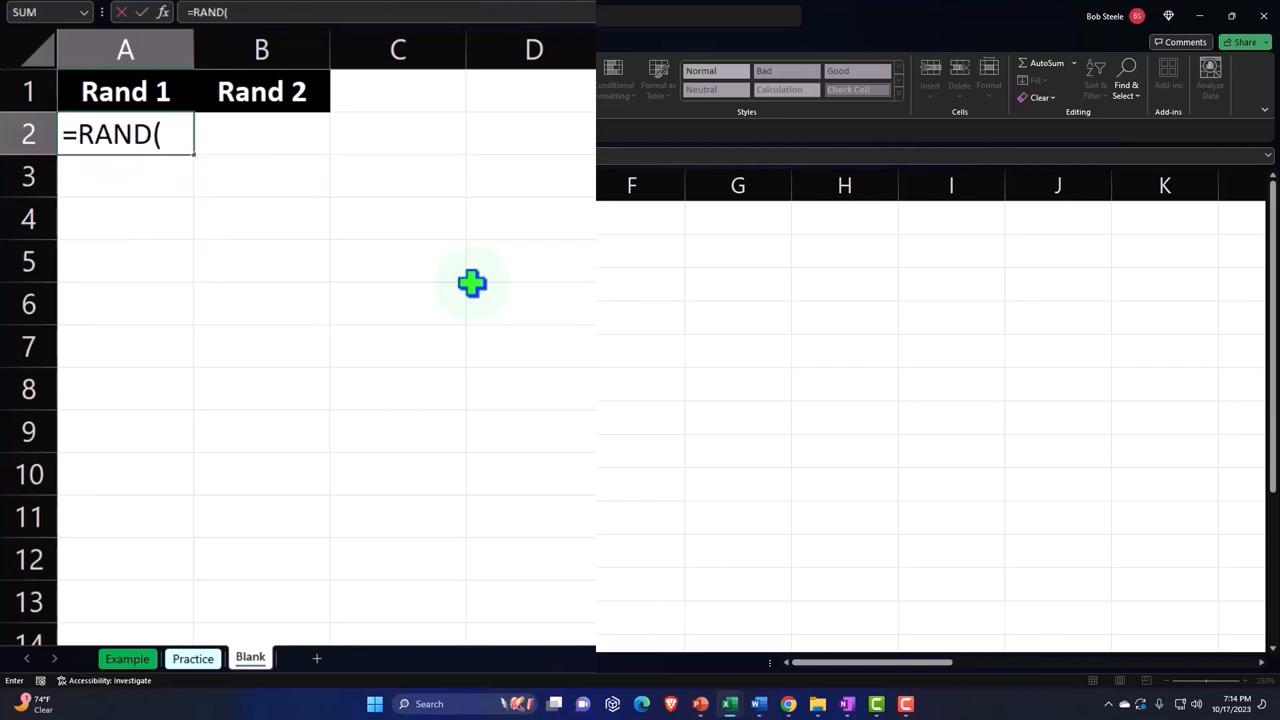
text(b)
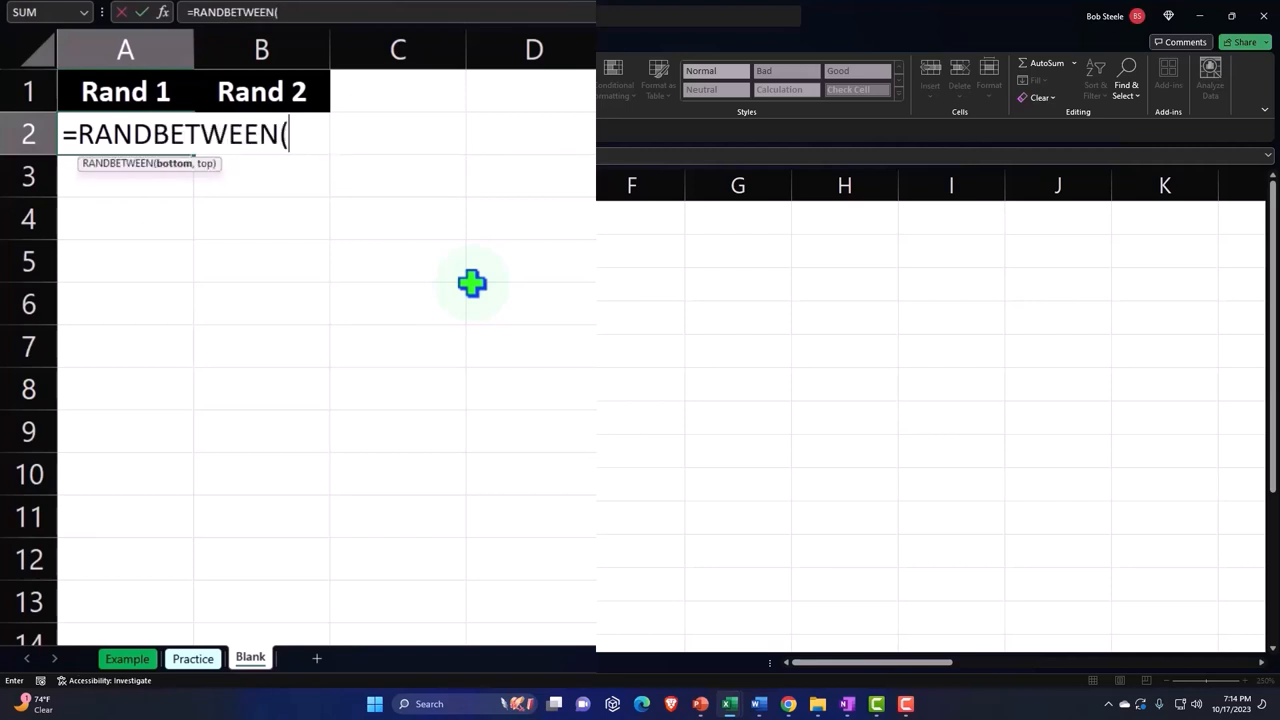
text(1)
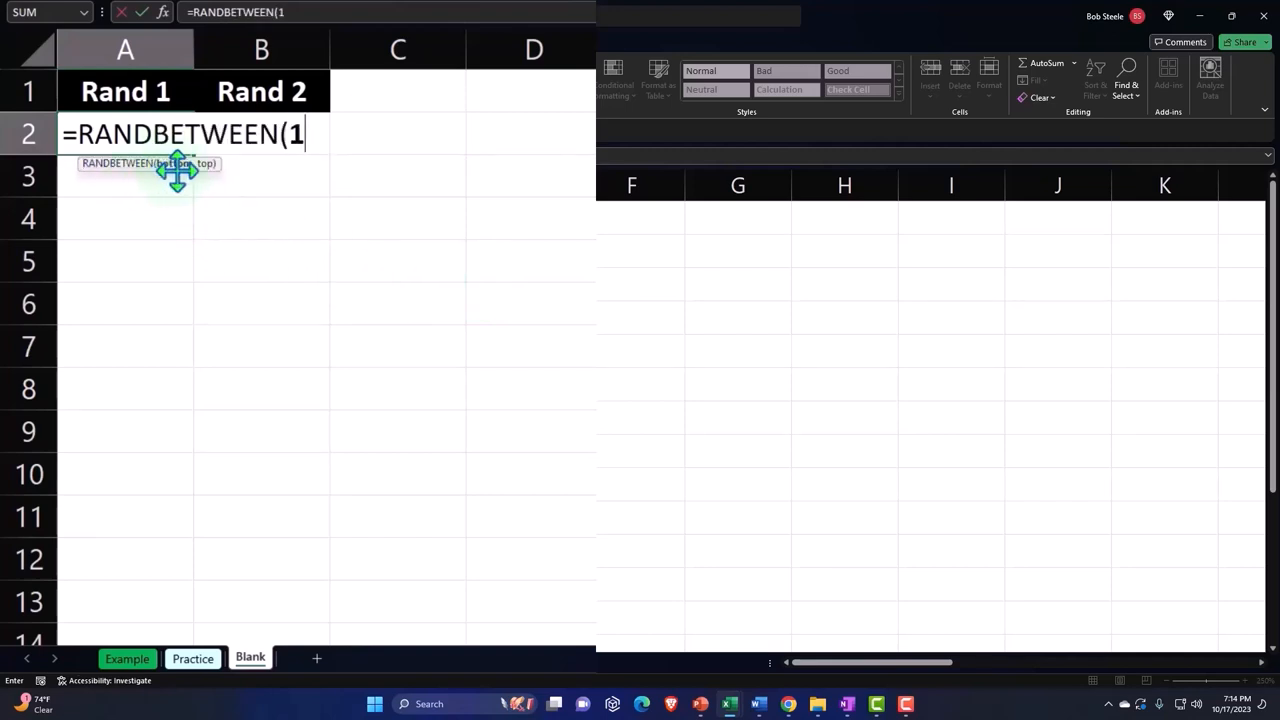
text(,)
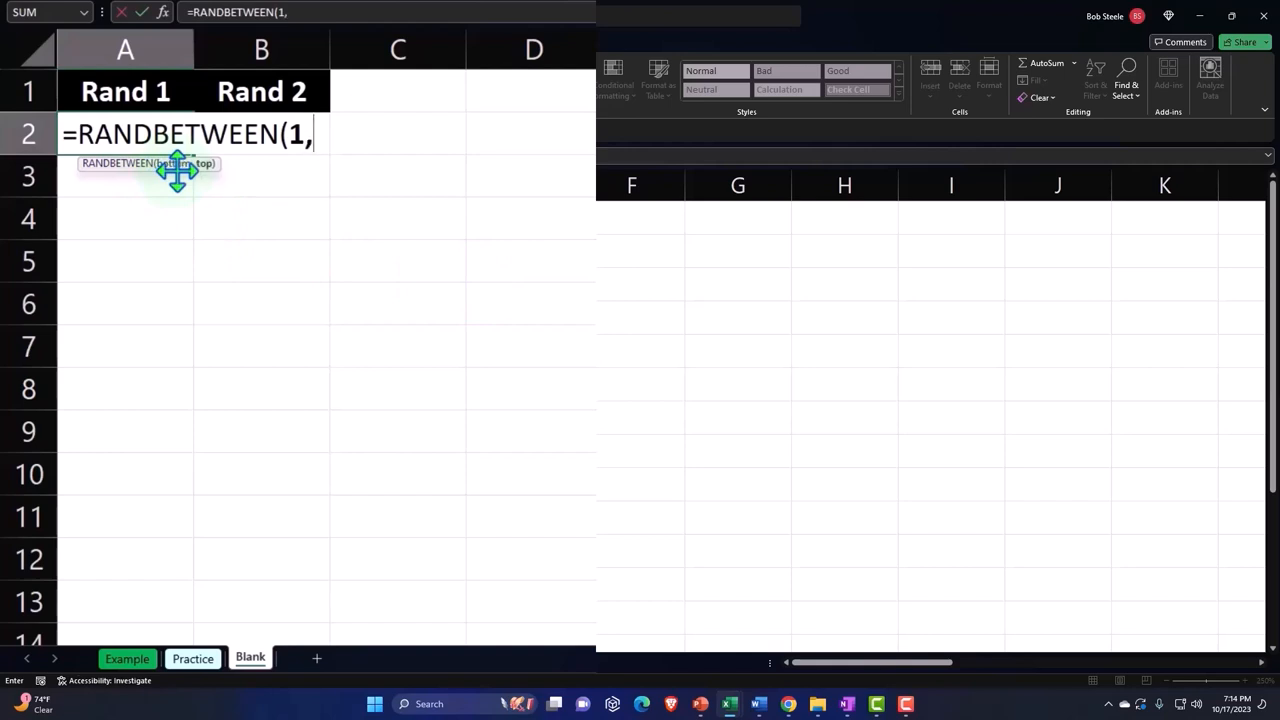
text(100)
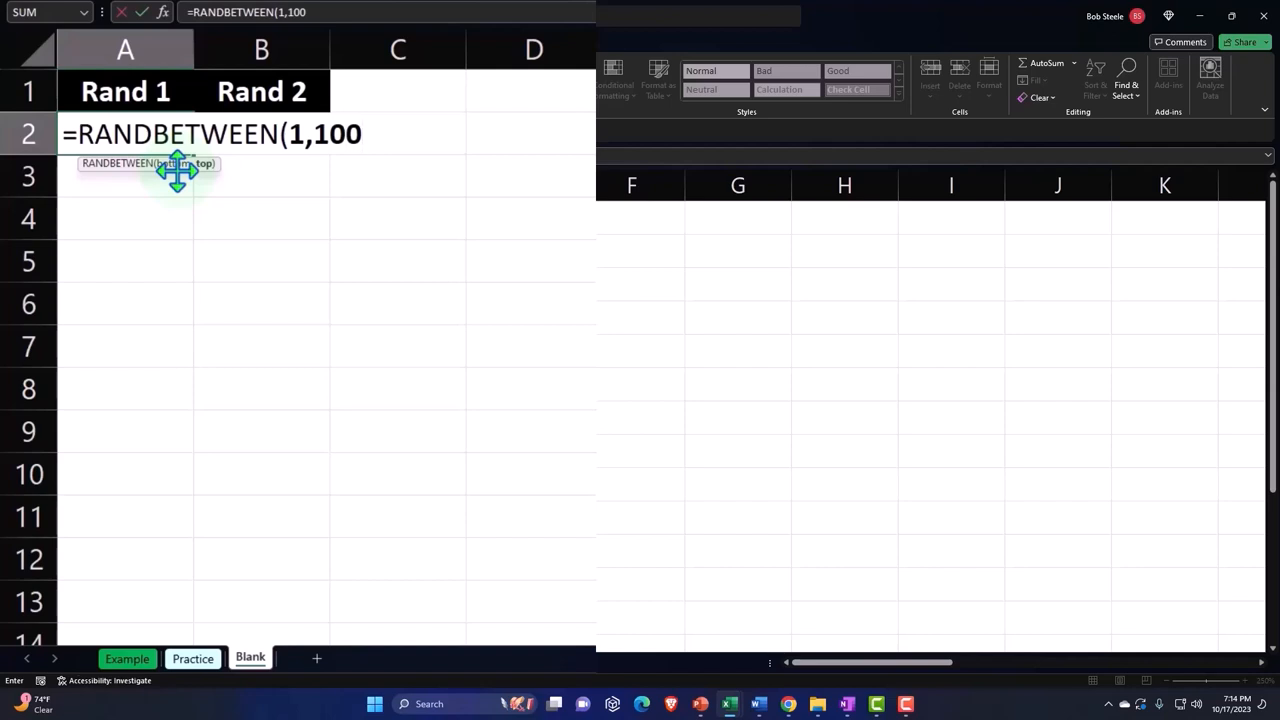
text())
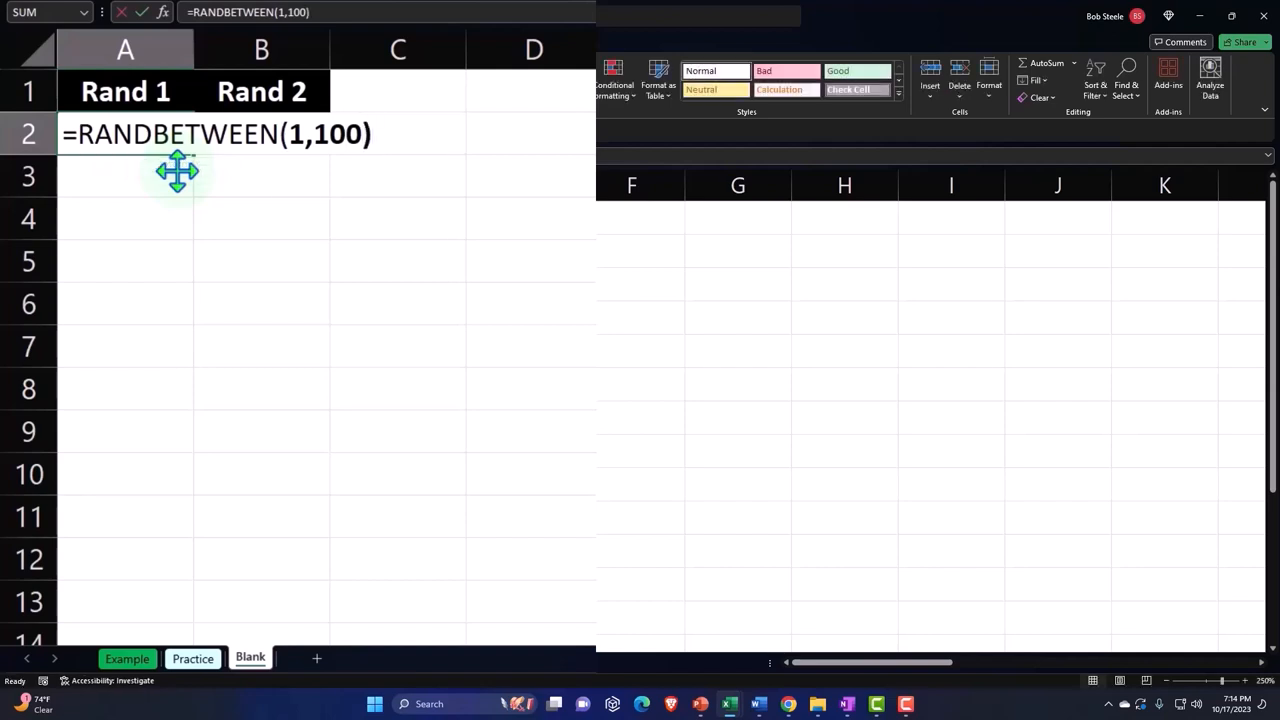
key(Enter)
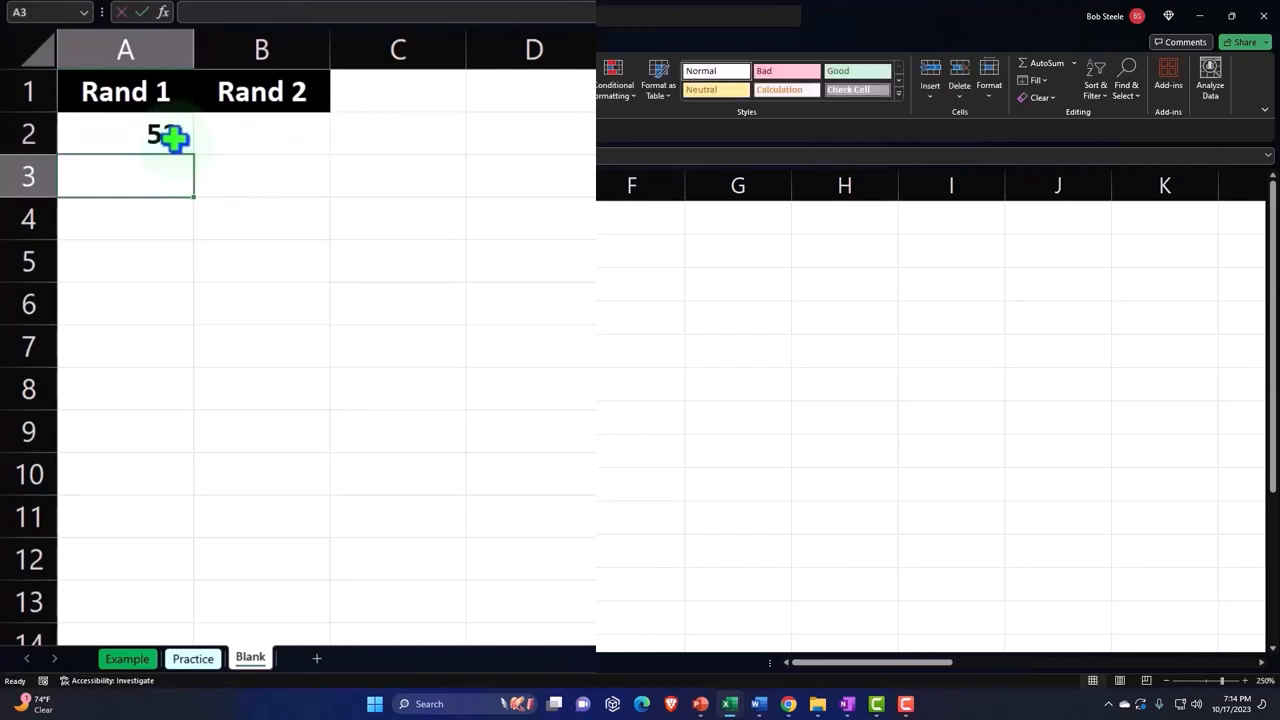
click(124, 132)
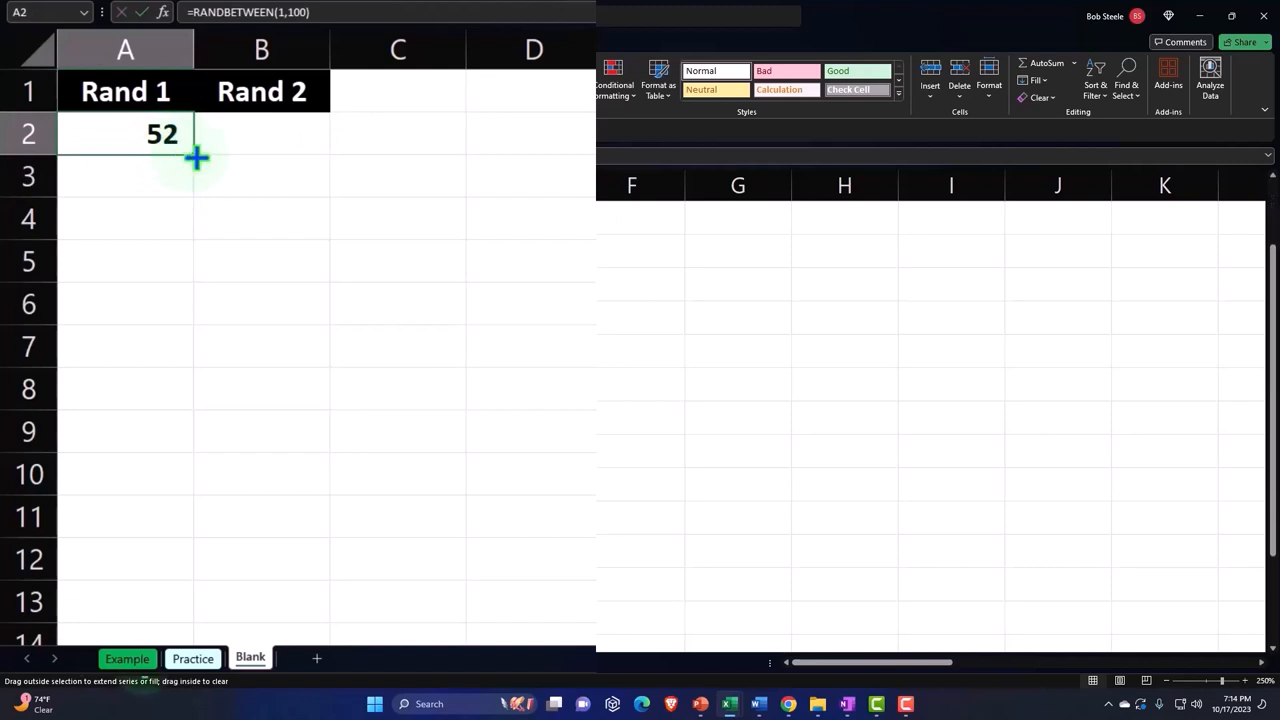
Step: Fill the RANDBETWEEN formula down column A to populate Rand 1 with random numbers
drag(196, 156, 188, 582)
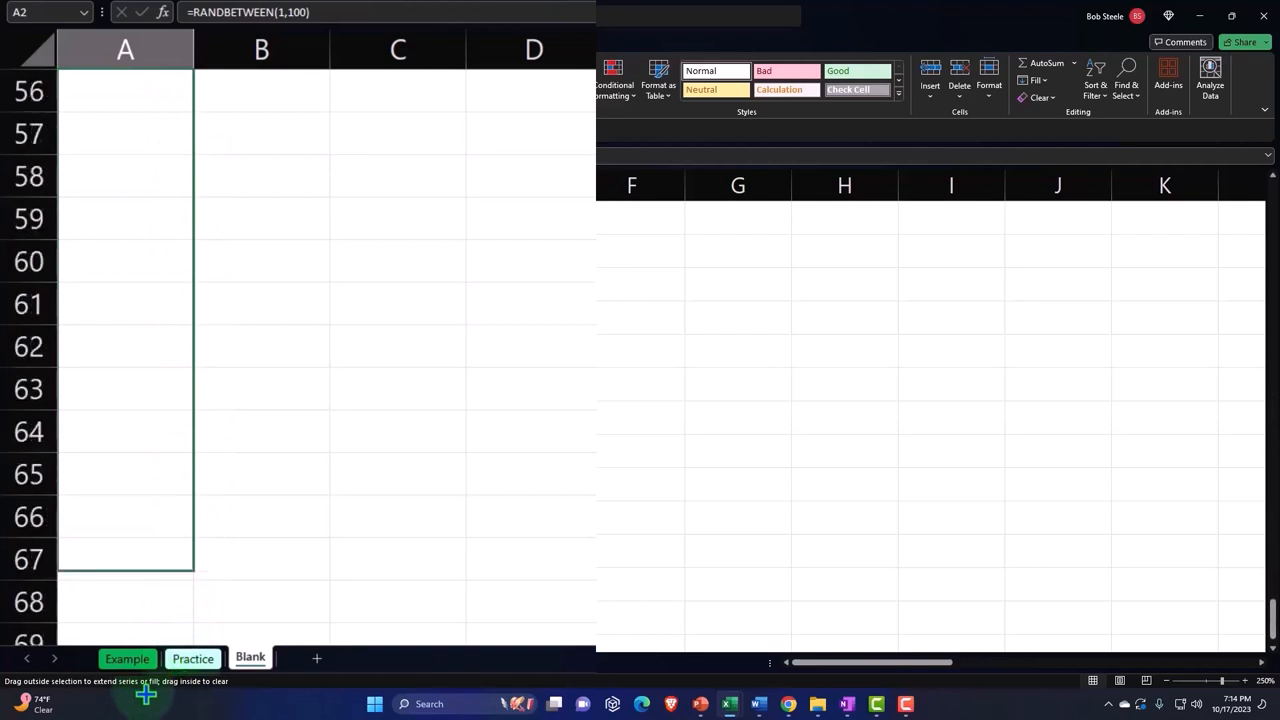
scroll(down, 3)
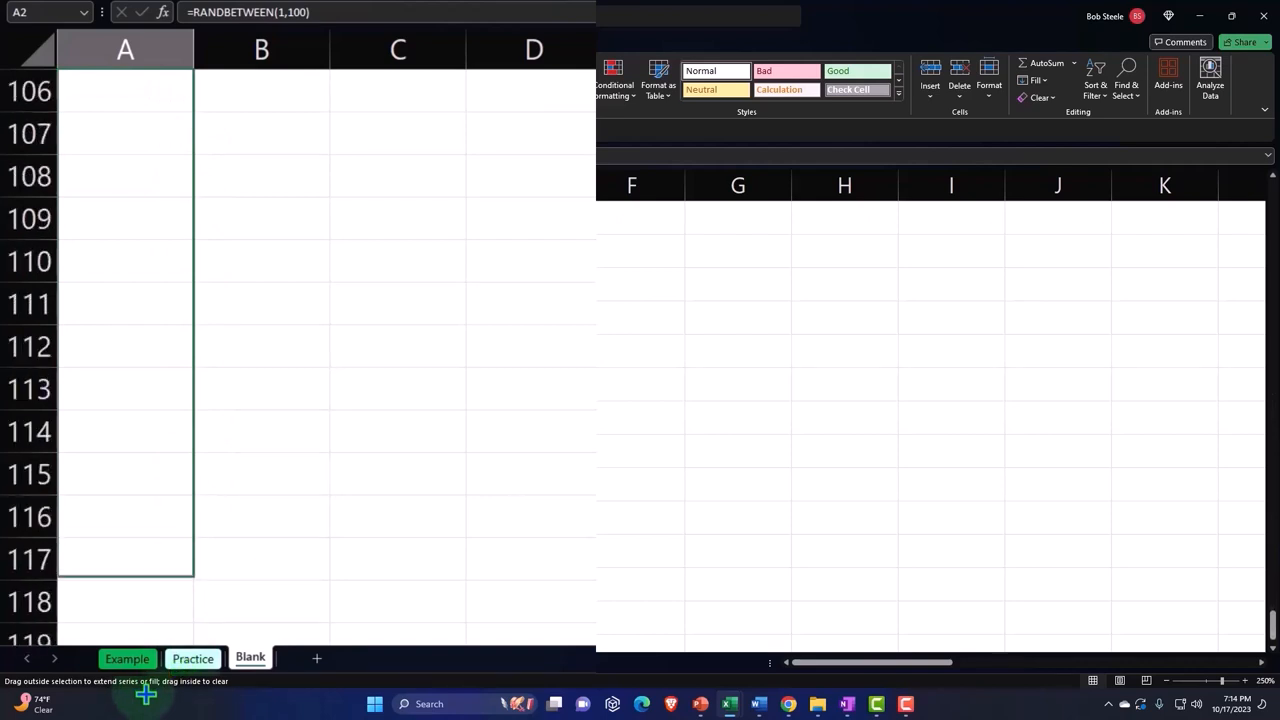
scroll(down, 3)
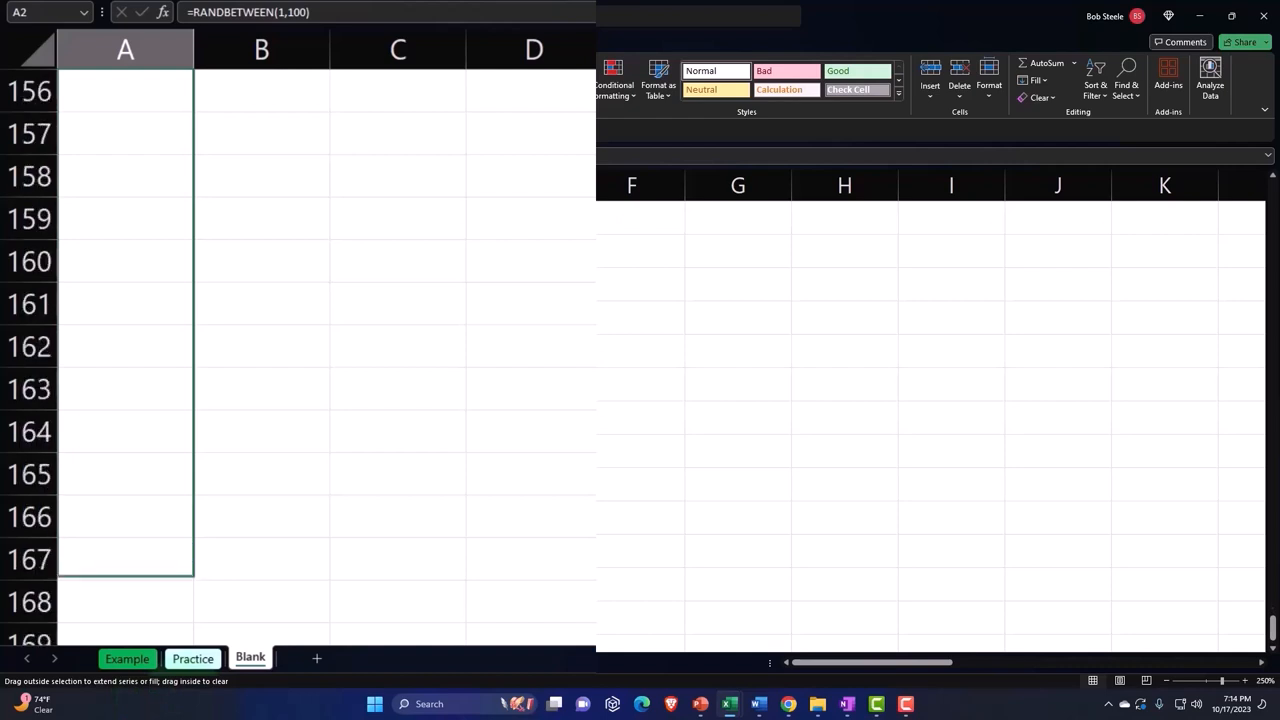
scroll(down, 3)
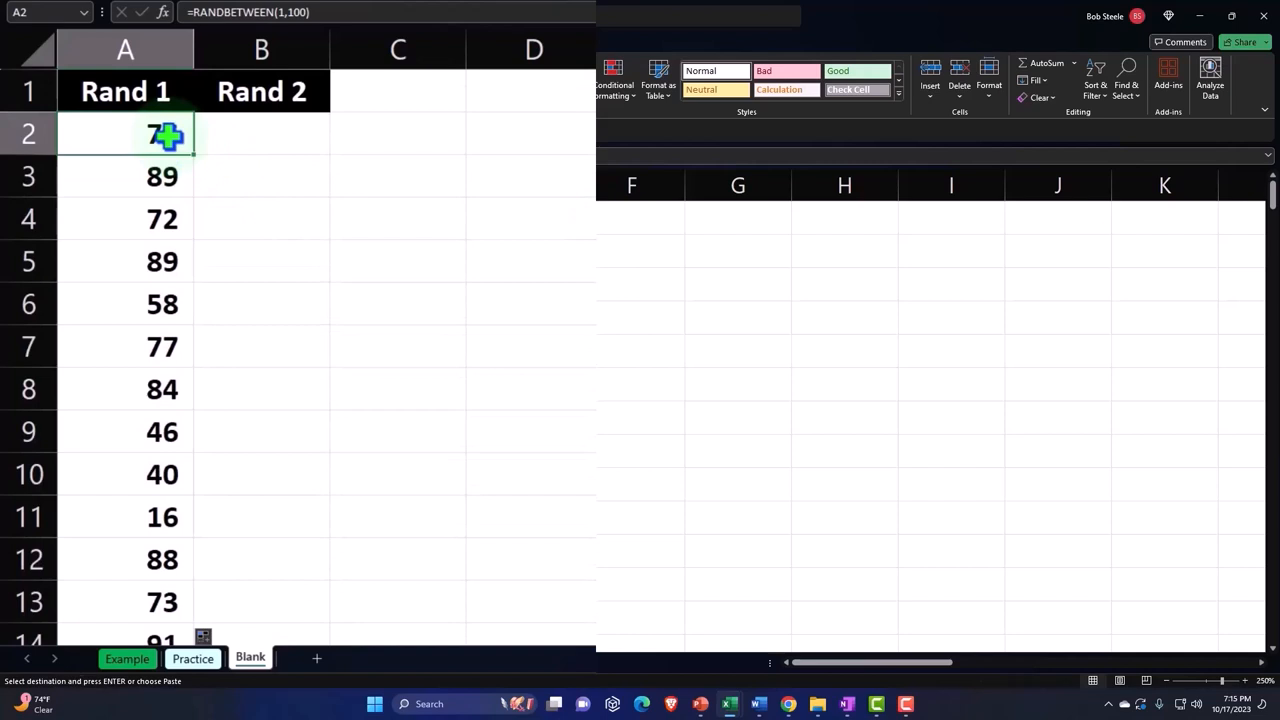
Step: Paste the RANDBETWEEN formula down column B starting at B2 to populate Rand 2
click(260, 136)
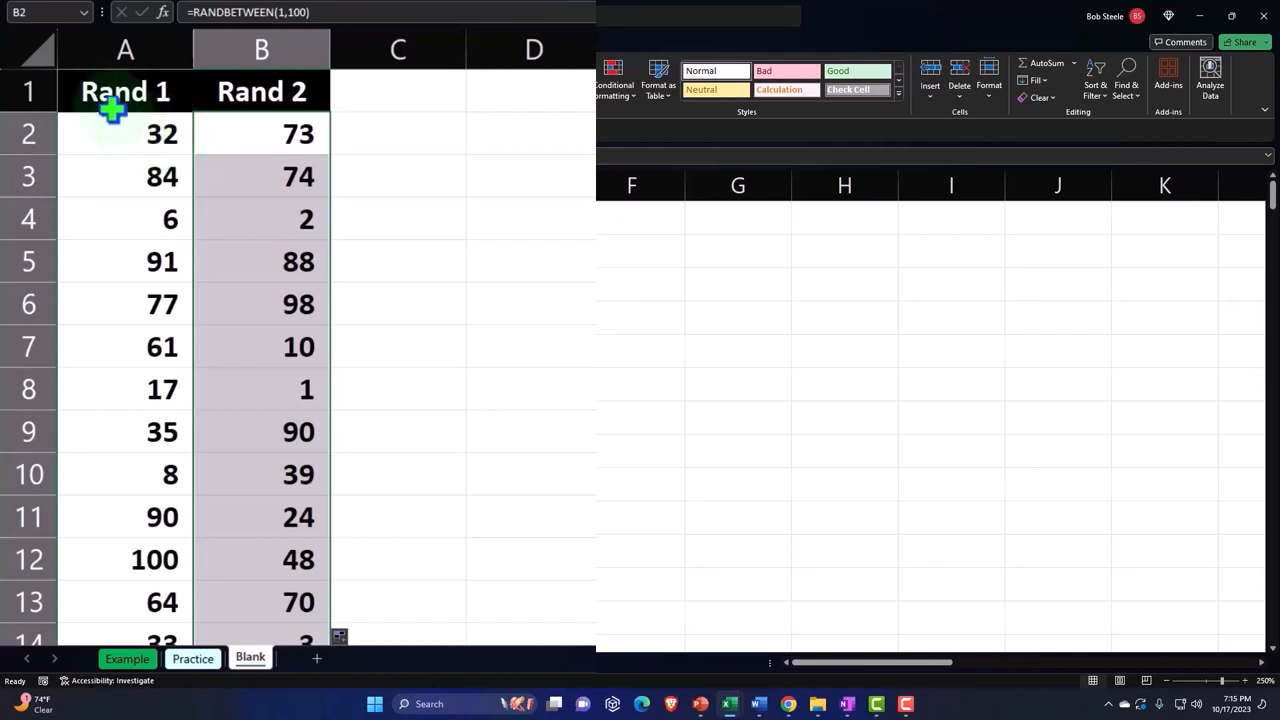
click(260, 92)
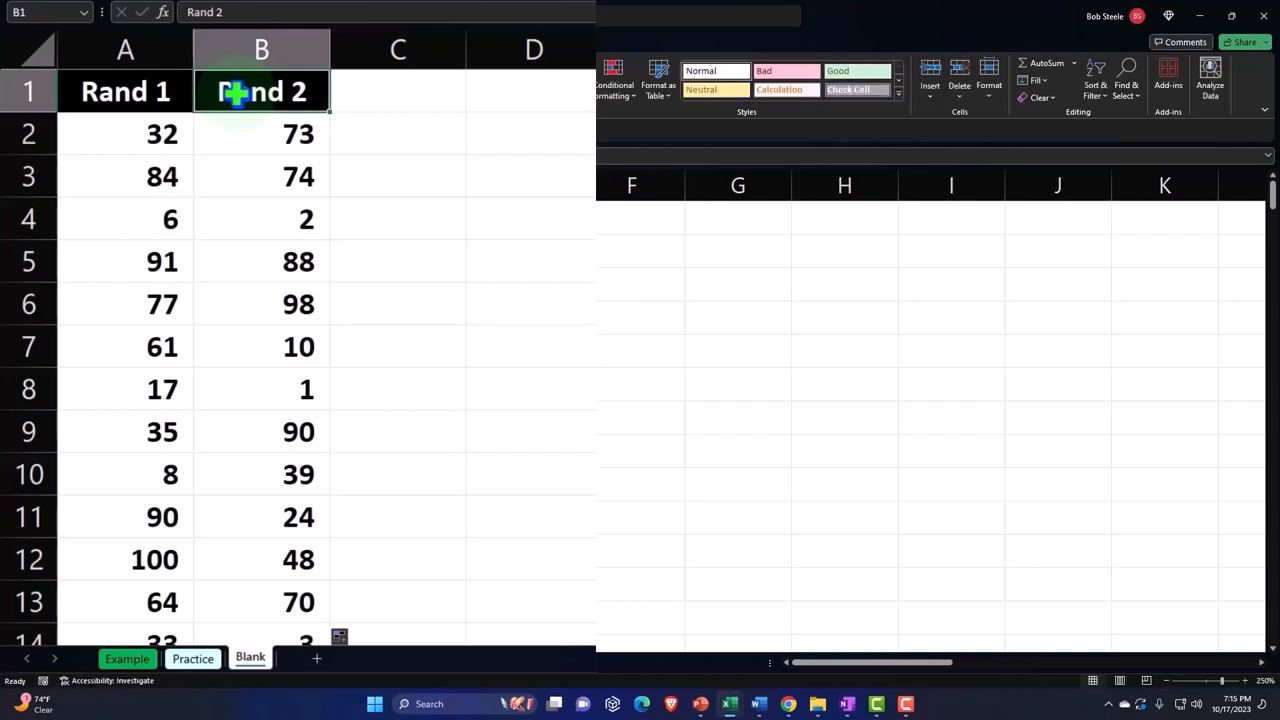
Step: Paste columns A:B into D:E as fixed values only, headings included
text(=RANDBETWEEN(1,100))
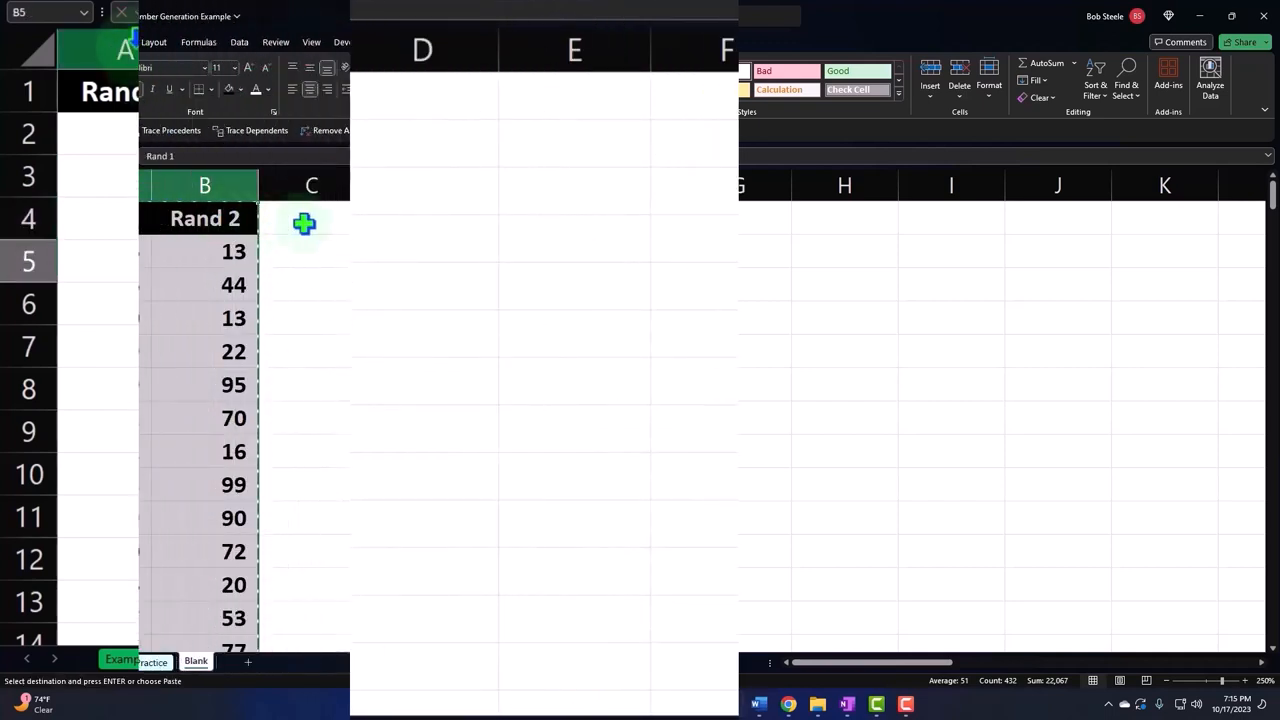
right_click(304, 220)
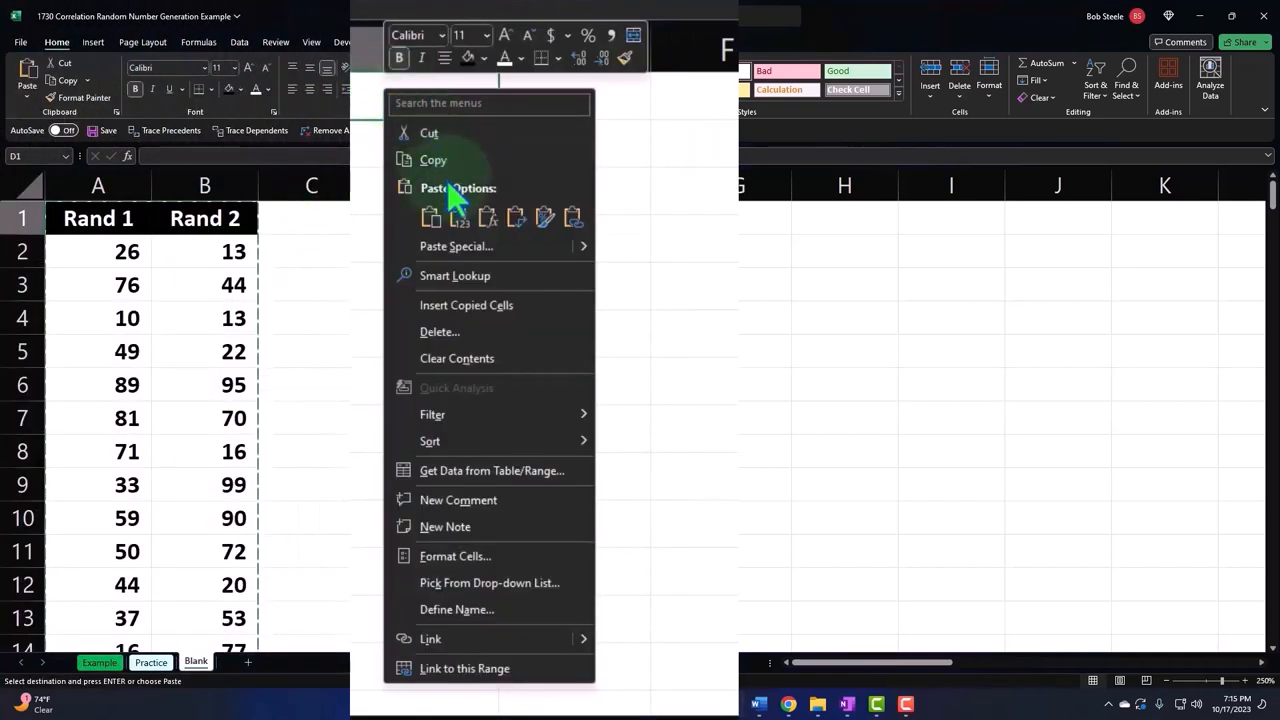
click(460, 216)
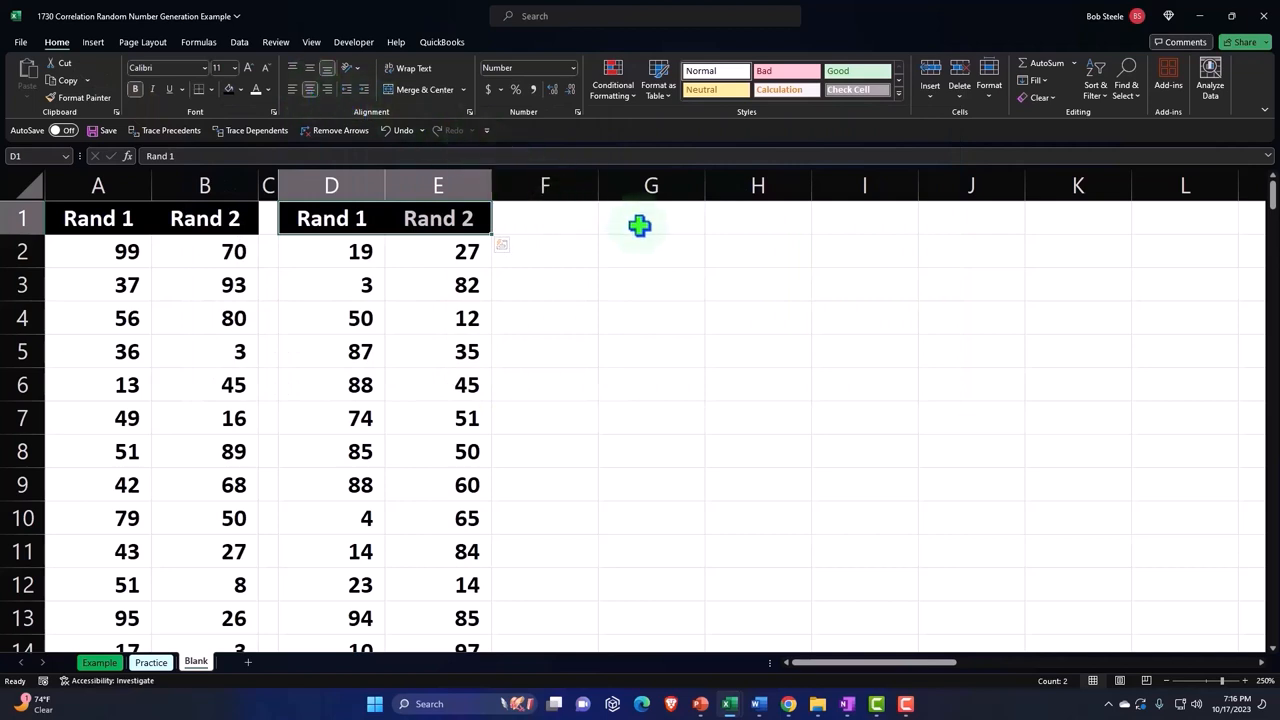
Step: Create Rand 1/Rand 2 headings with =D1 filled right, then cut them to insert one column right at H1
click(652, 218)
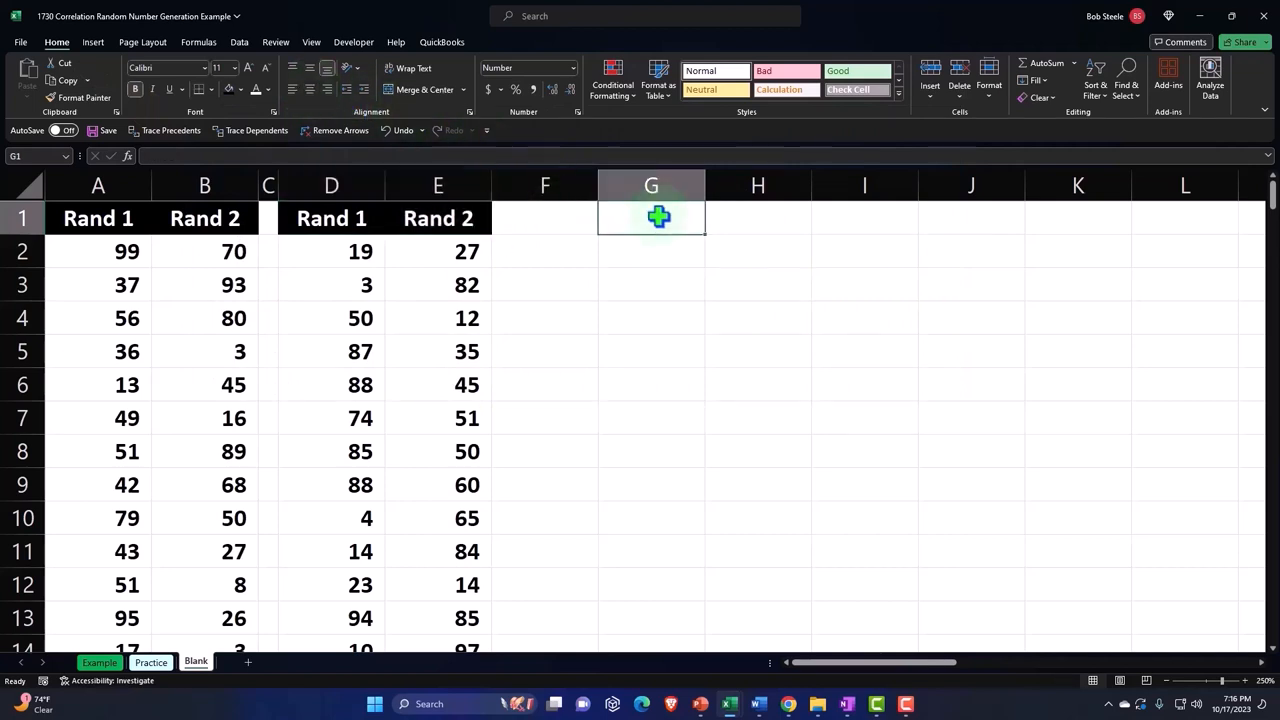
text(=D1)
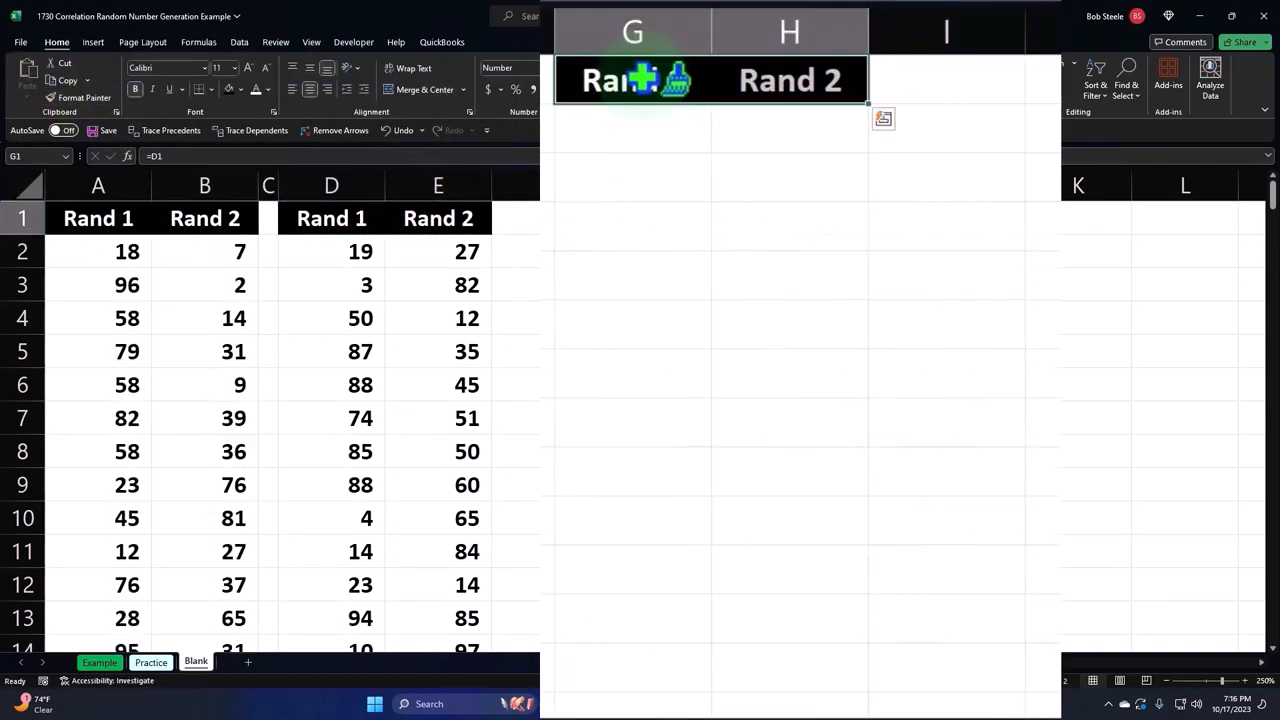
right_click(636, 84)
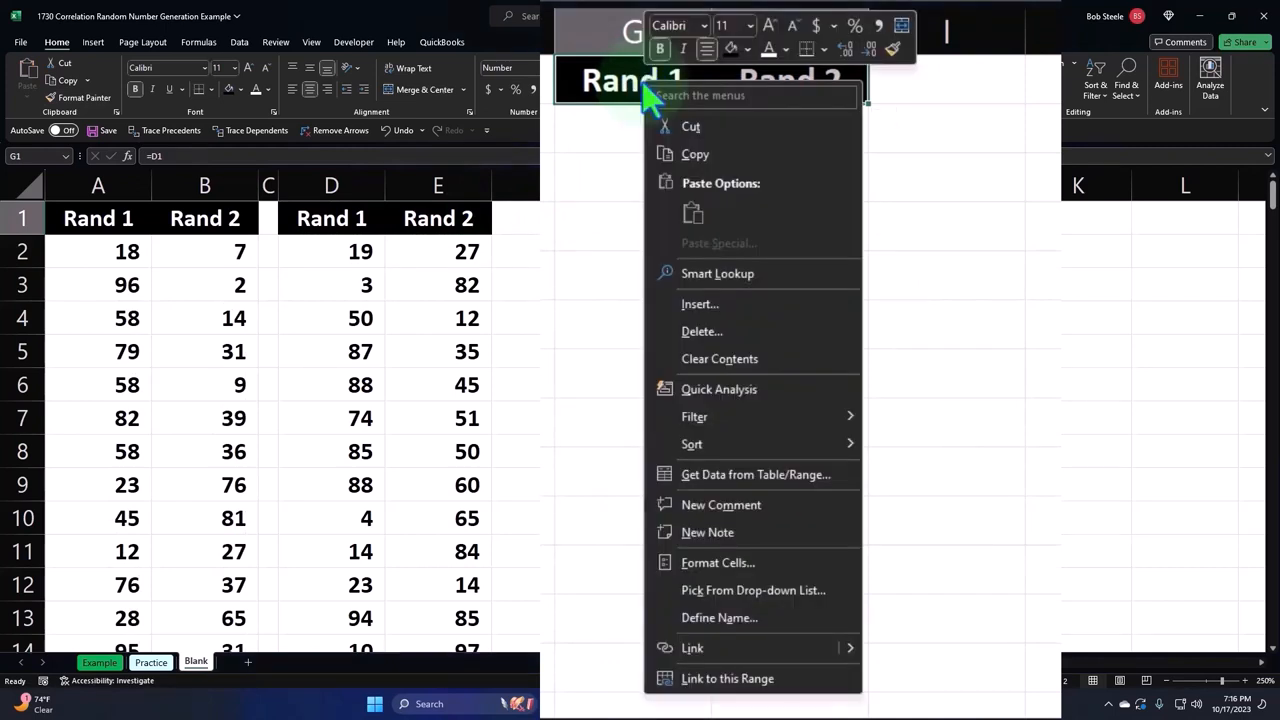
click(696, 152)
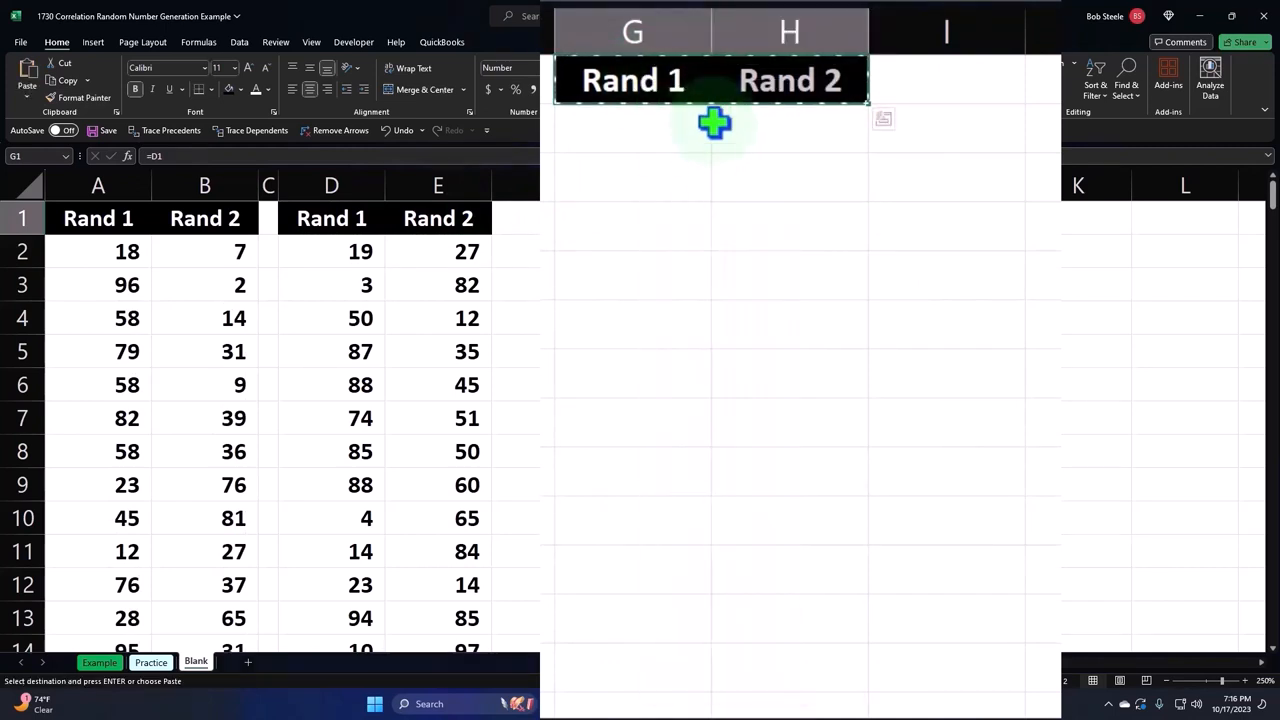
right_click(788, 80)
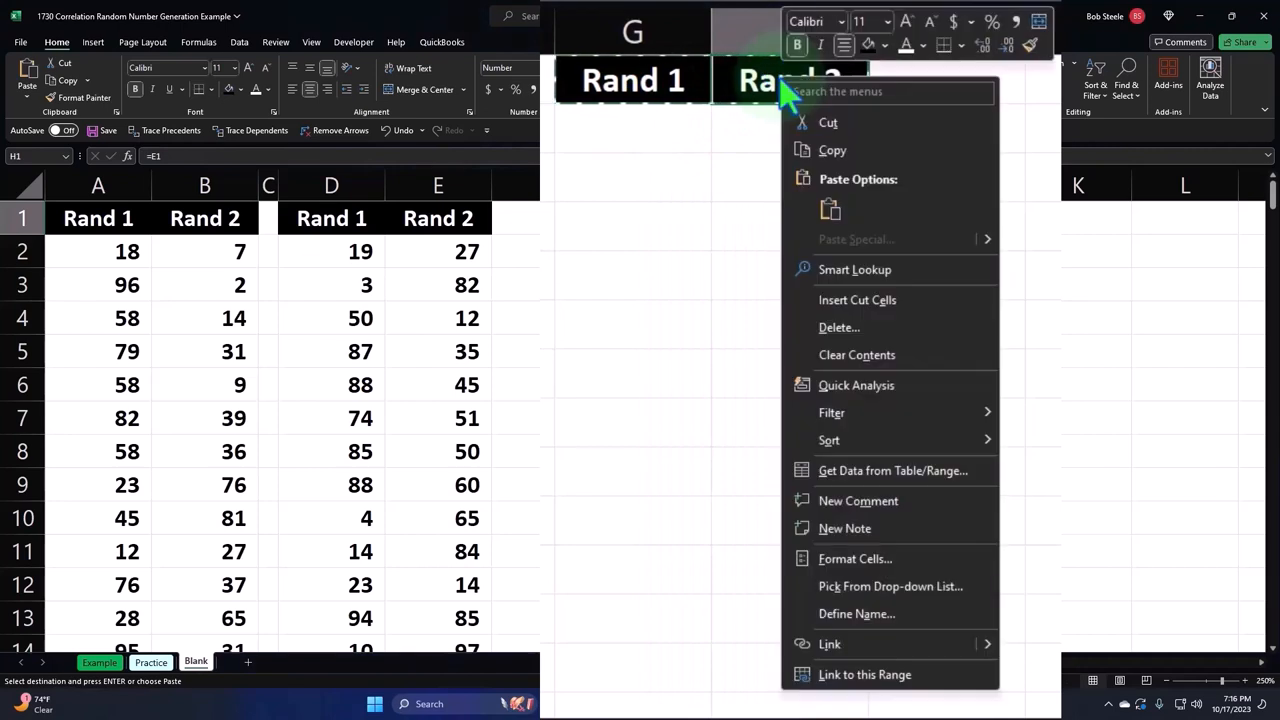
mouse_move(810, 150)
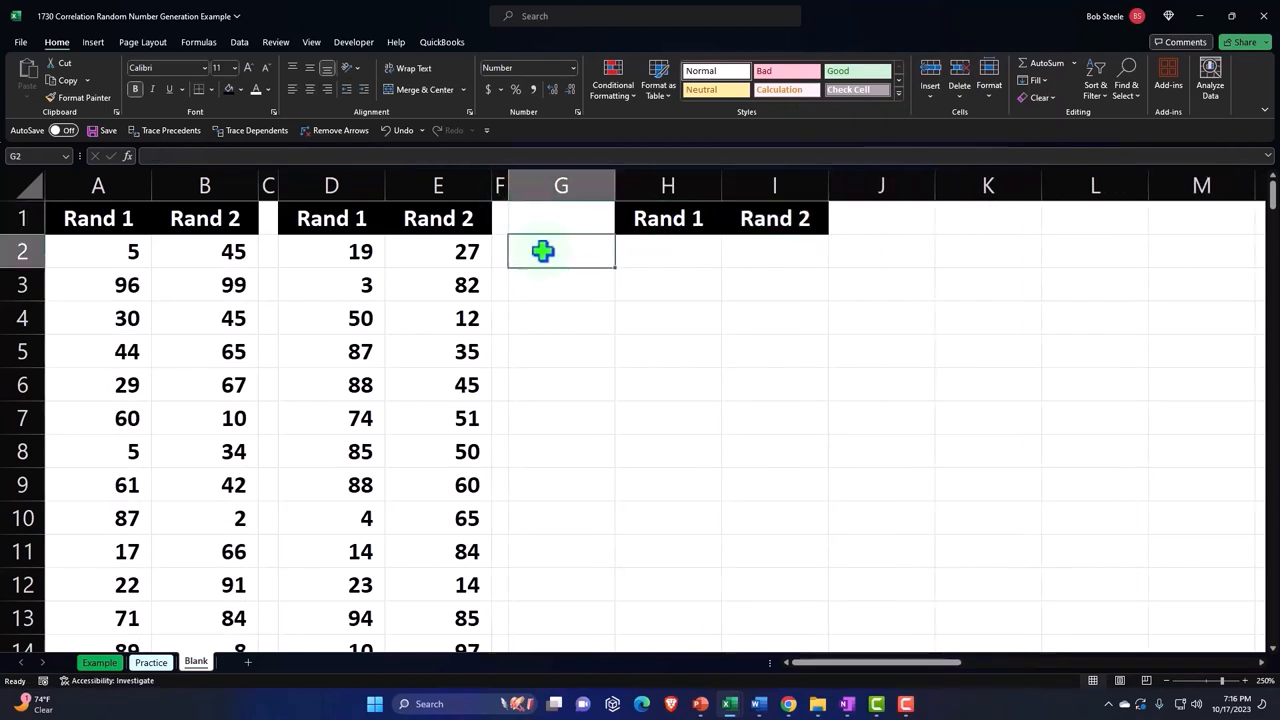
Step: Add Mean and SD row labels in column G and start =AVERAGE( under Rand 1 for the mean
text(Mea)
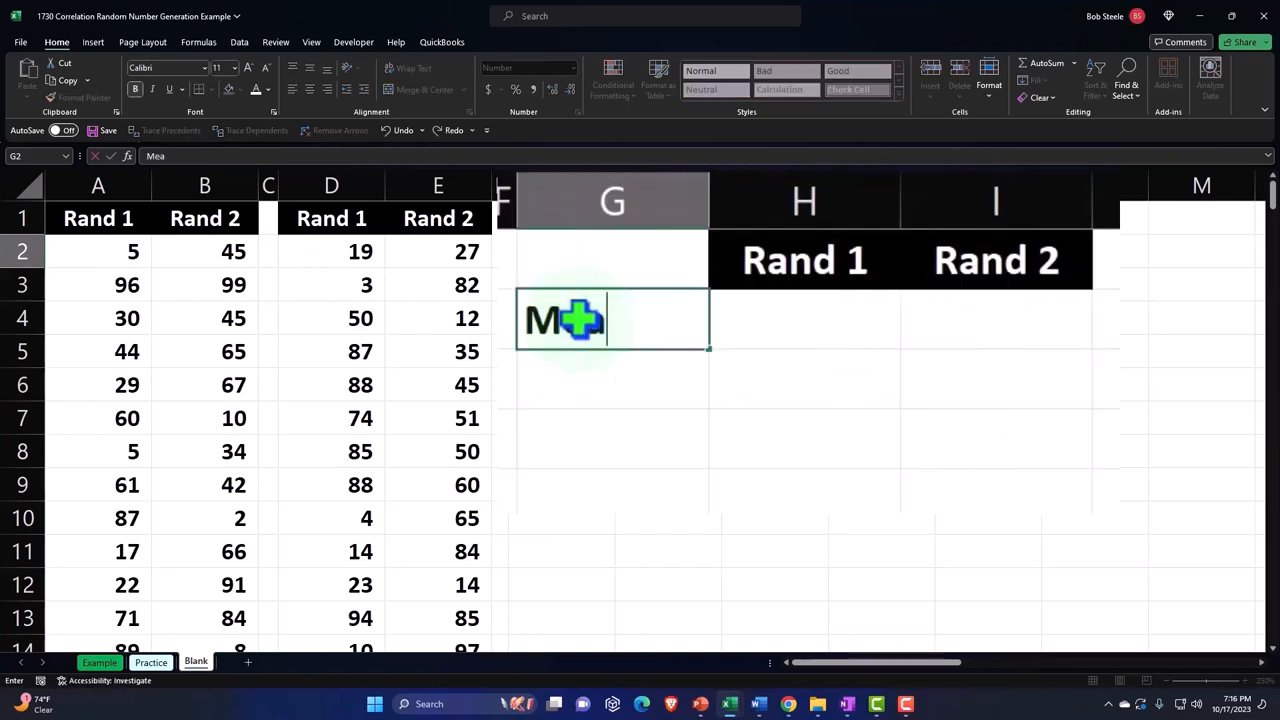
text(SD)
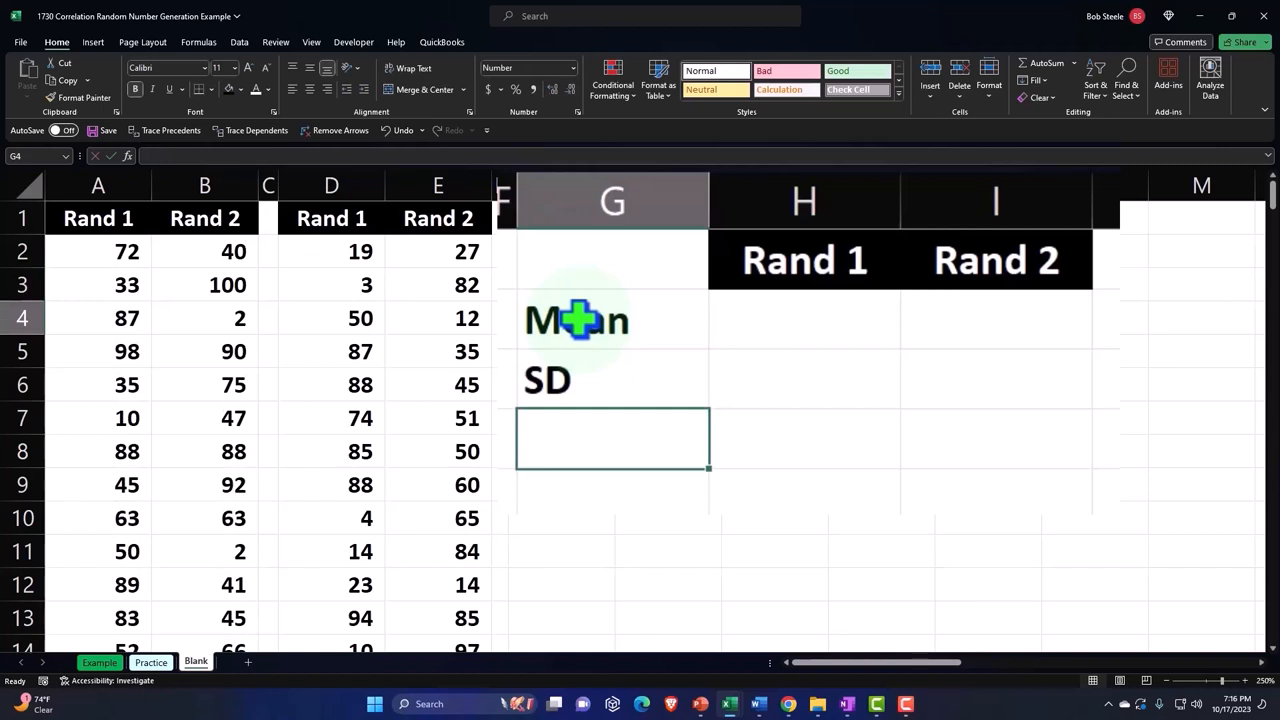
click(804, 318)
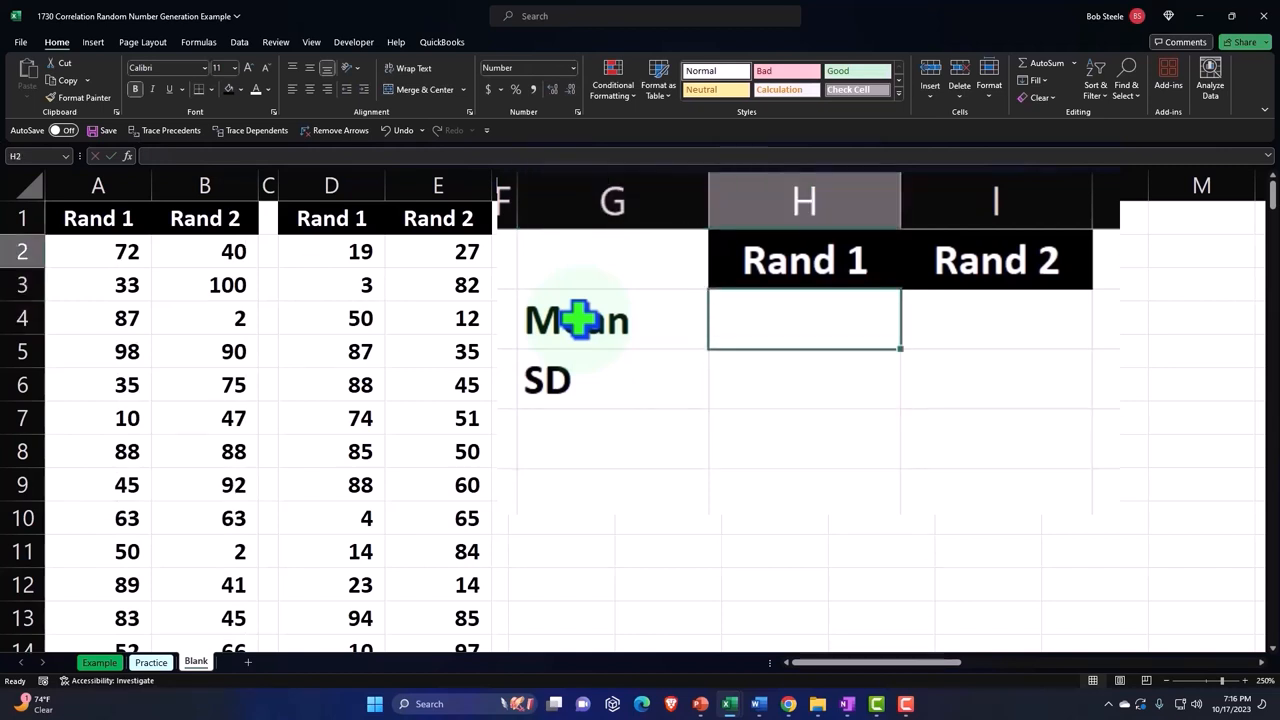
text(=)
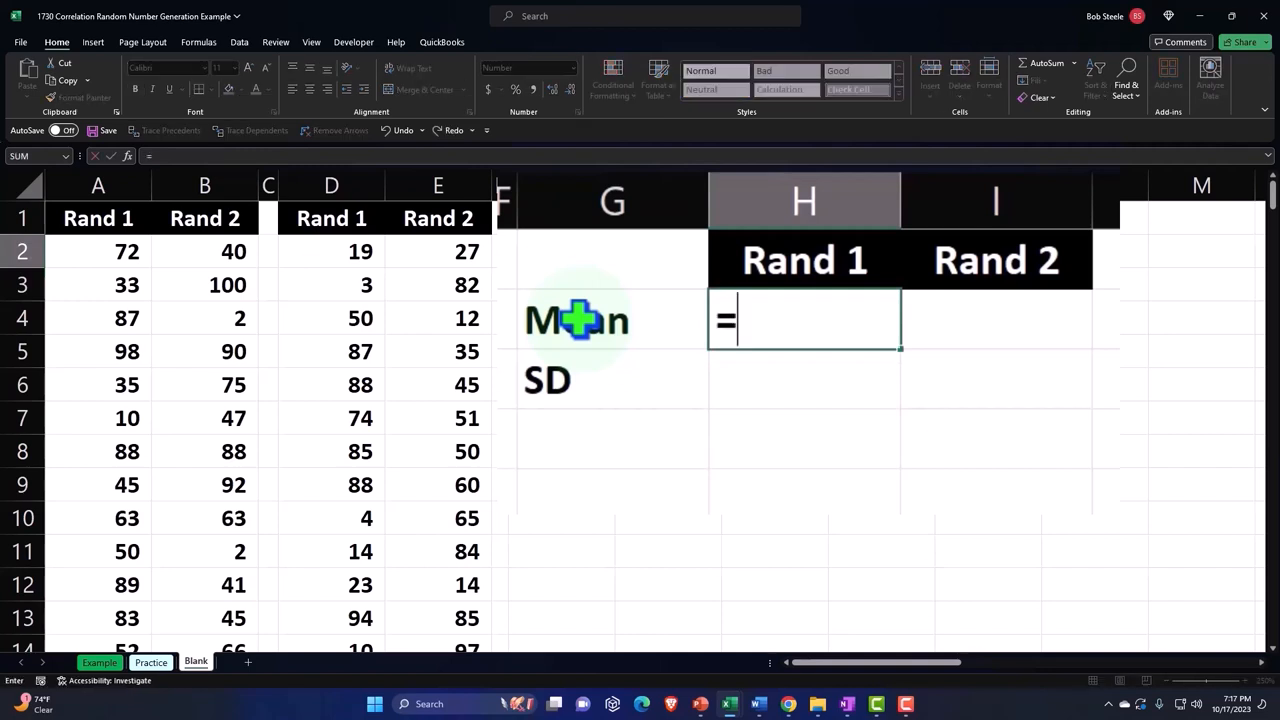
text(AVERAGE()
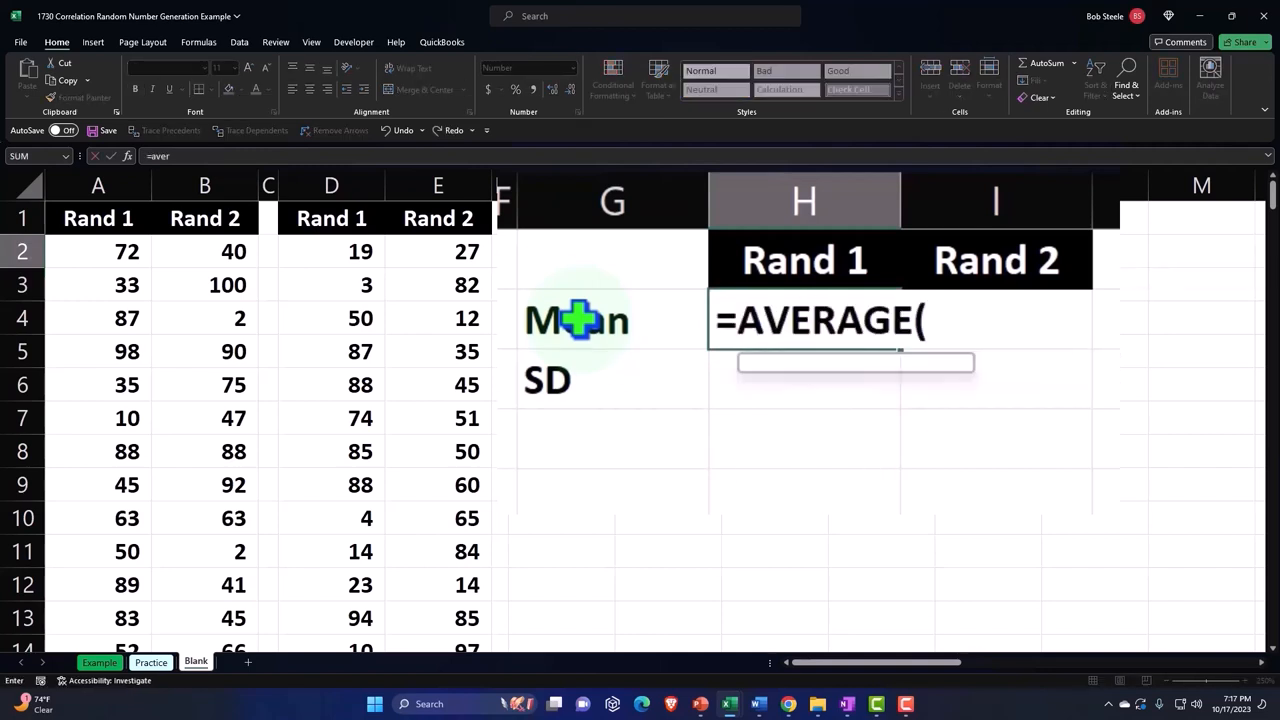